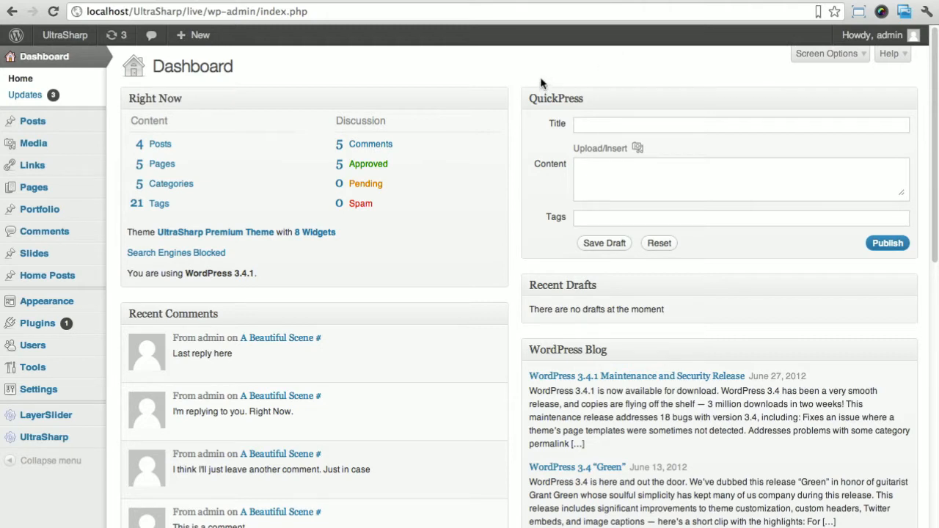
mouse_move(543, 81)
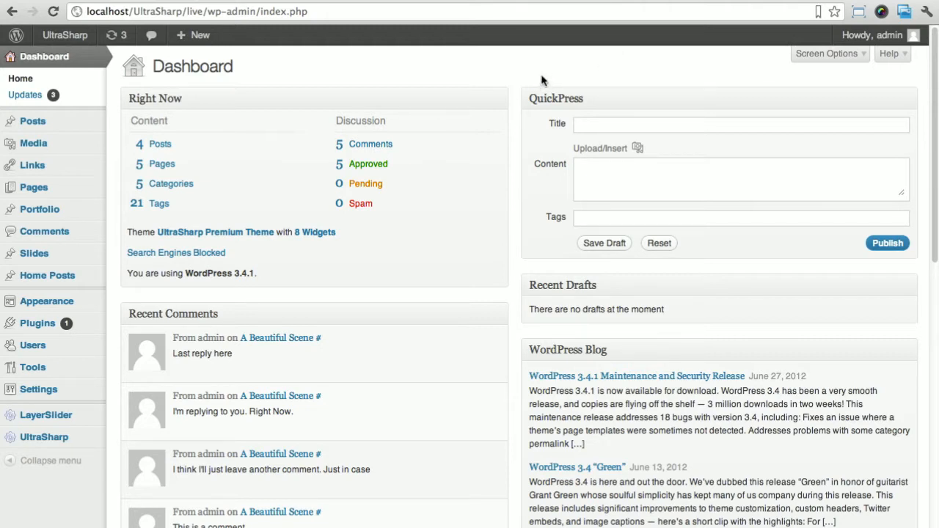
mouse_move(547, 85)
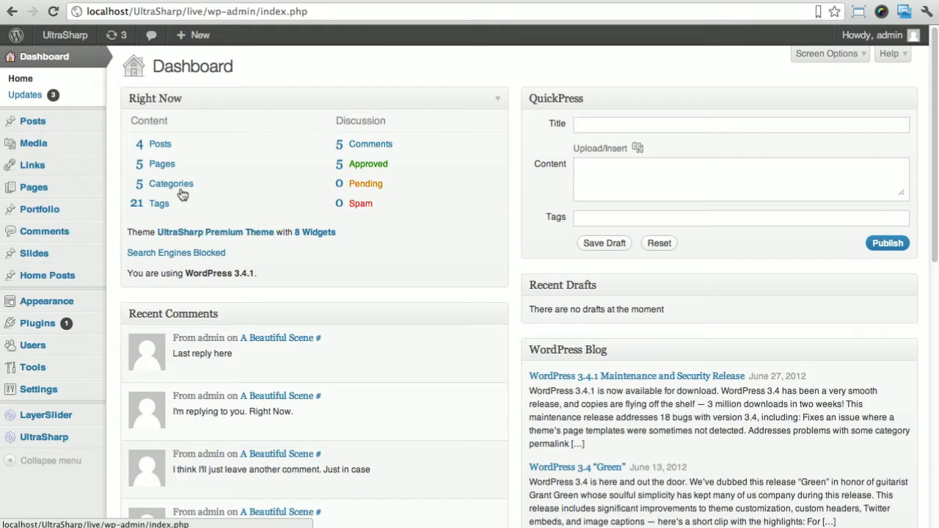
Review UltraSharp's Home Options slider settings with LayerSlider type and save the changes
left_click(65, 35)
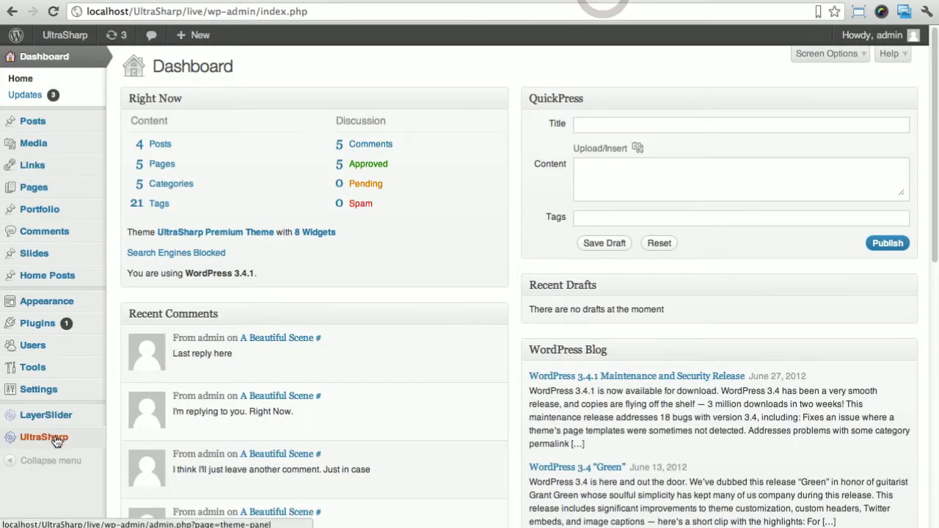
left_click(43, 438)
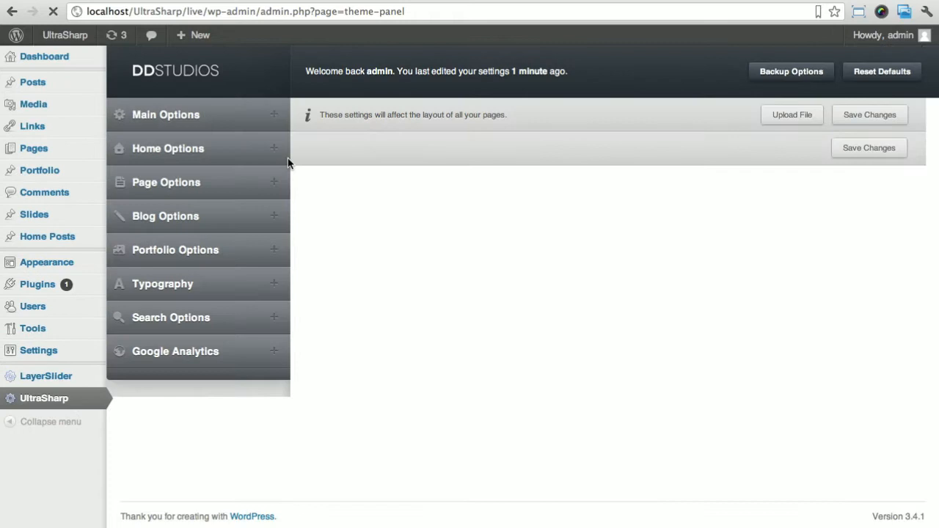
left_click(165, 114)
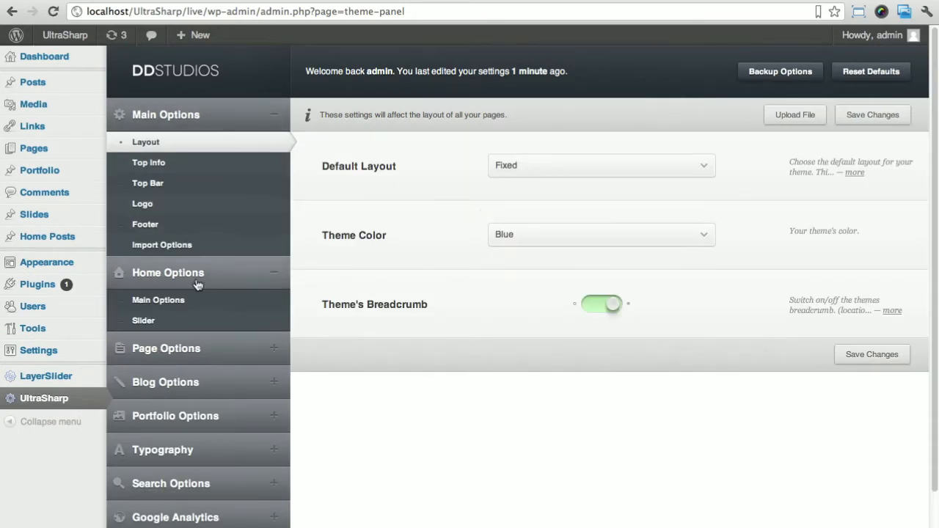
left_click(158, 299)
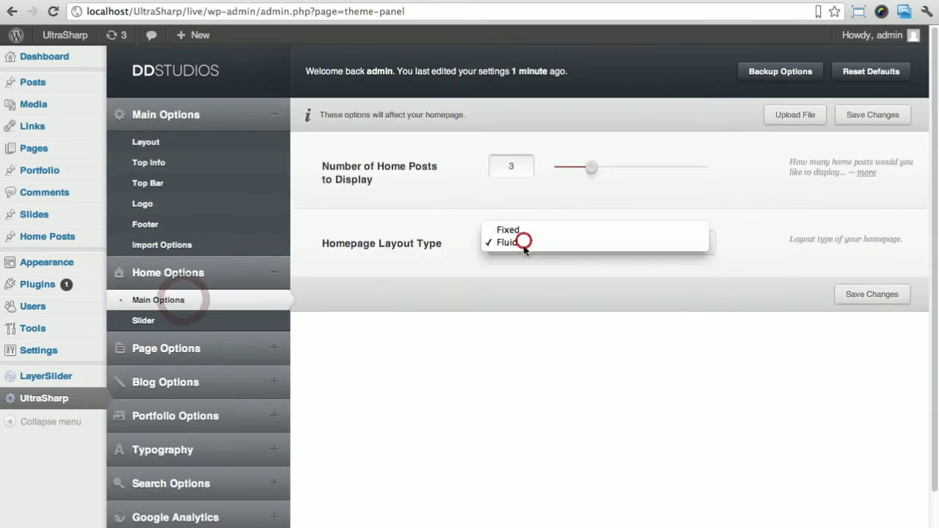
left_click(143, 321)
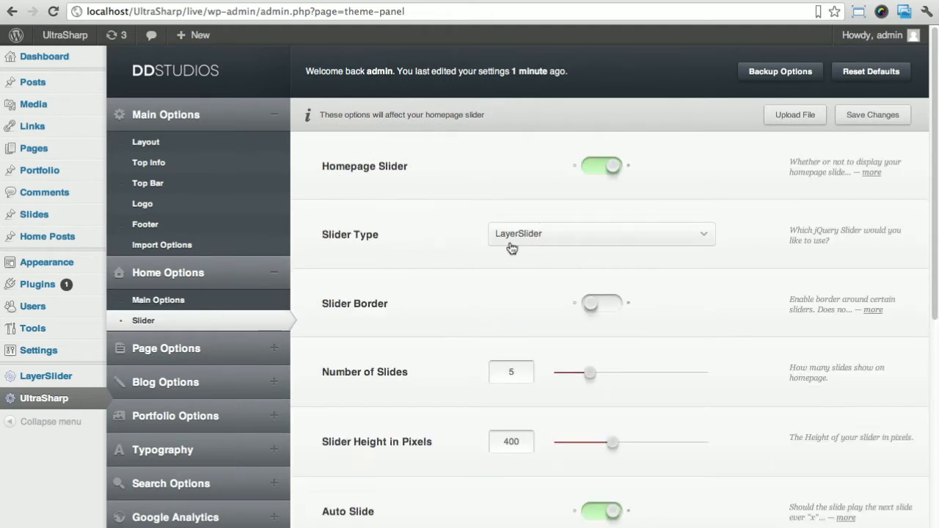
mouse_move(769, 317)
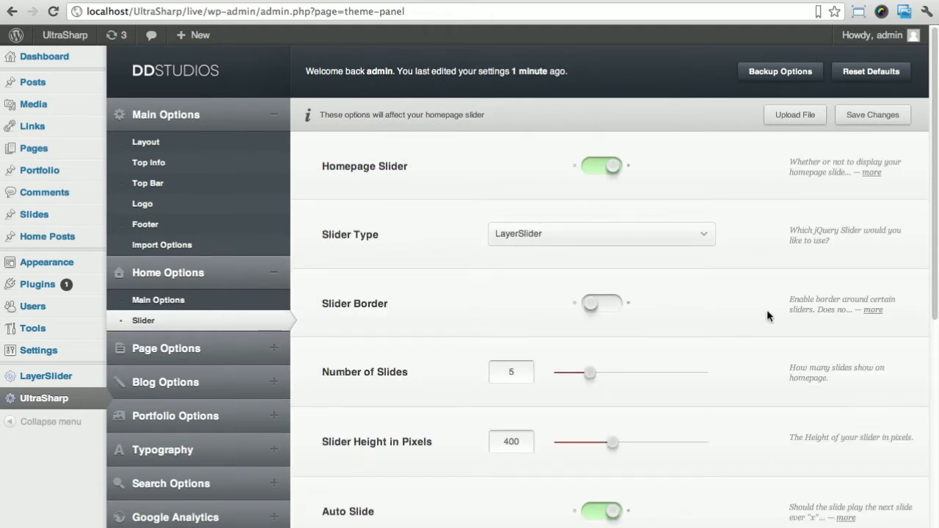
mouse_move(400, 317)
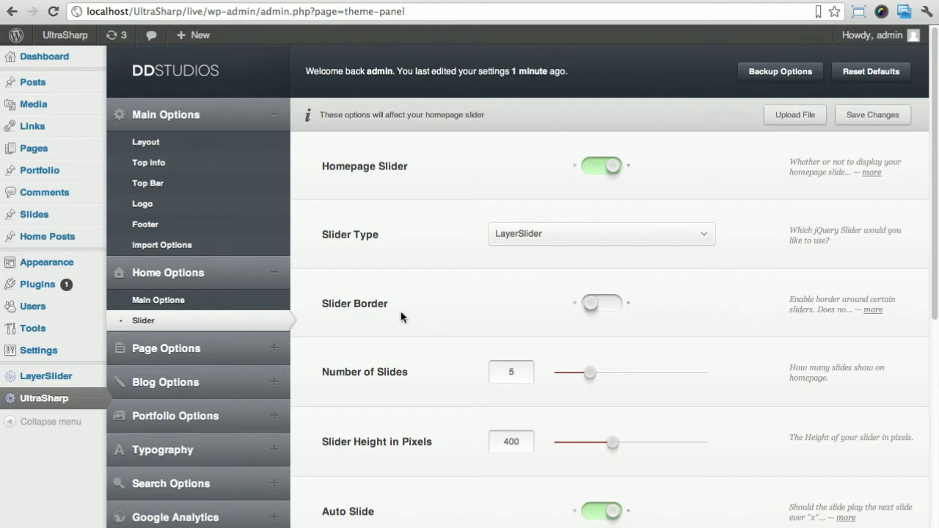
left_click(512, 442)
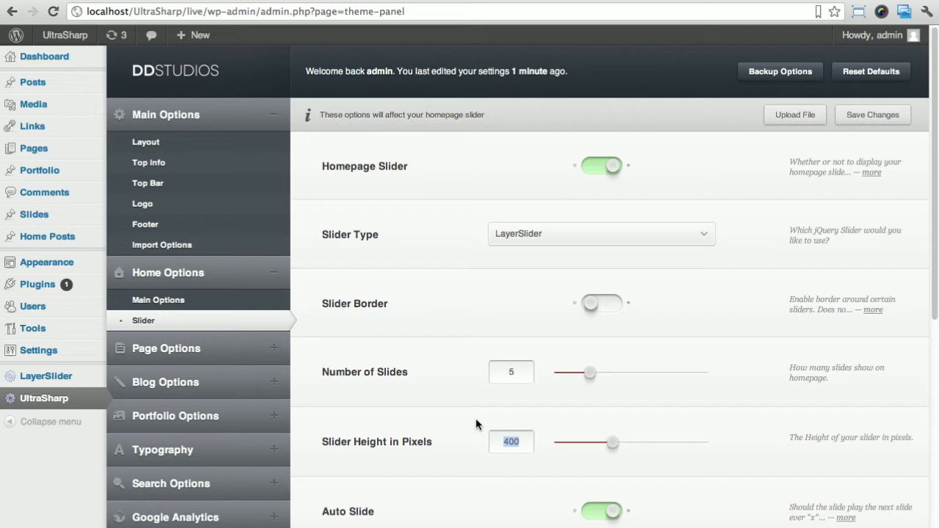
mouse_move(286, 179)
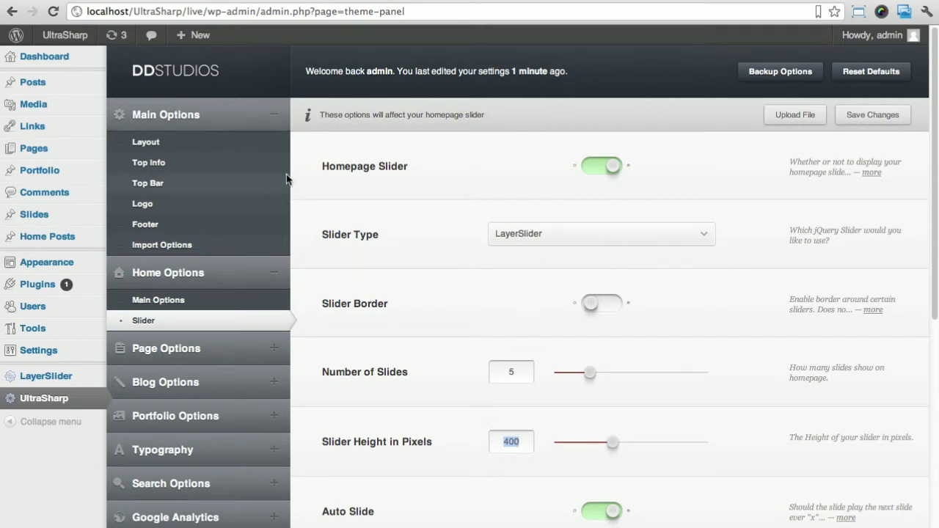
left_click(873, 115)
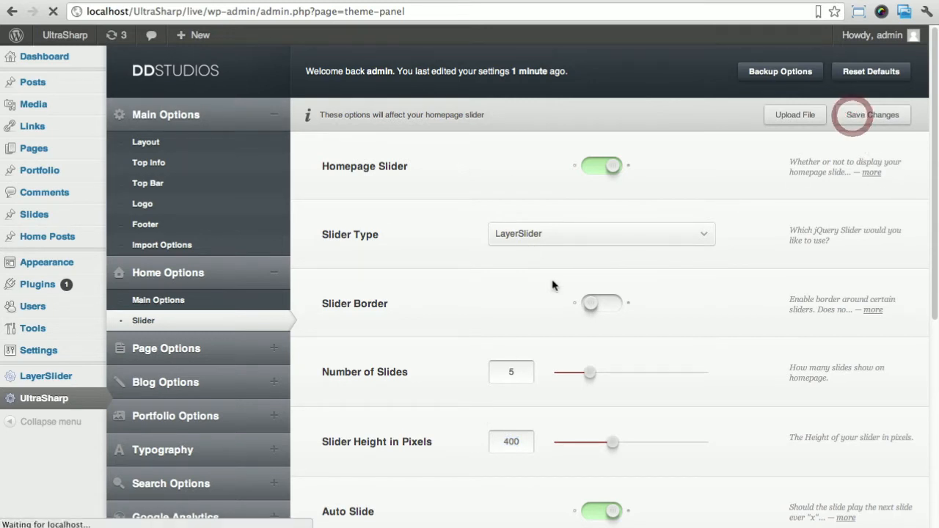
left_click(872, 114)
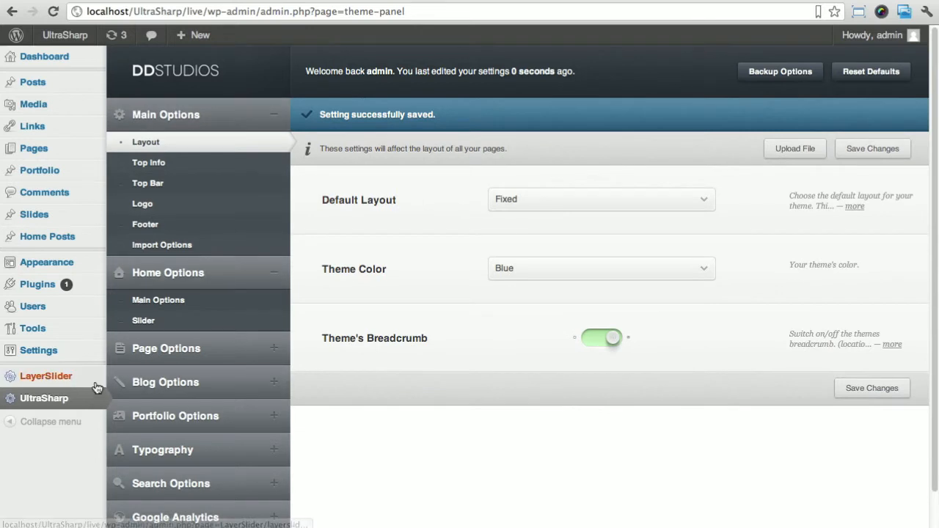
mouse_move(36, 393)
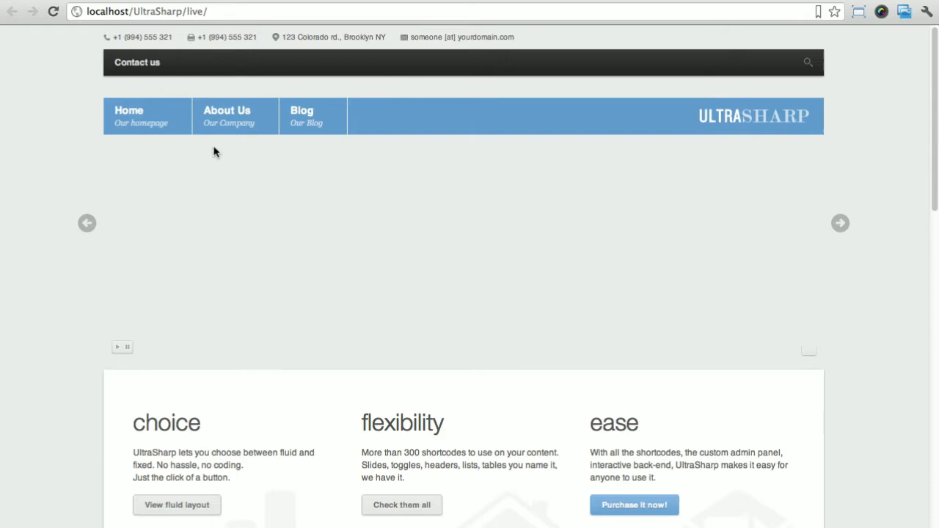
scroll("down", 3)
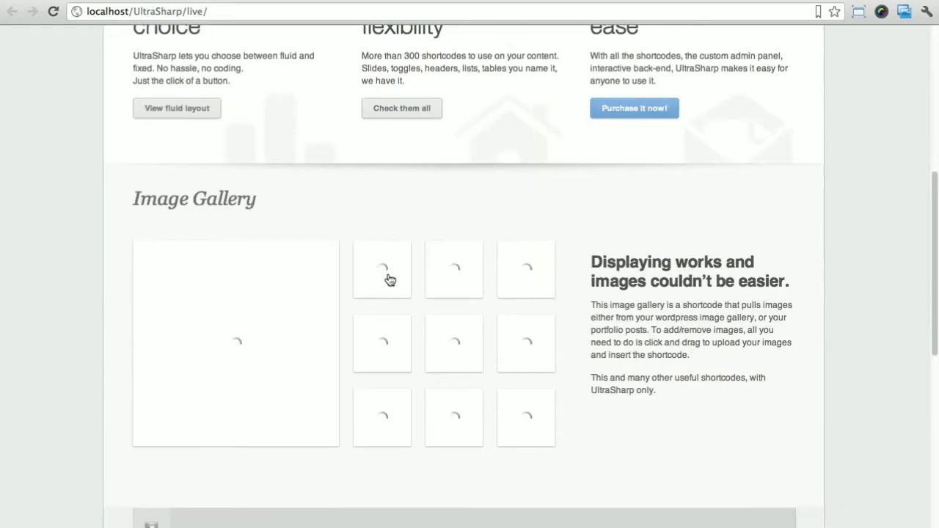
scroll("down", 3)
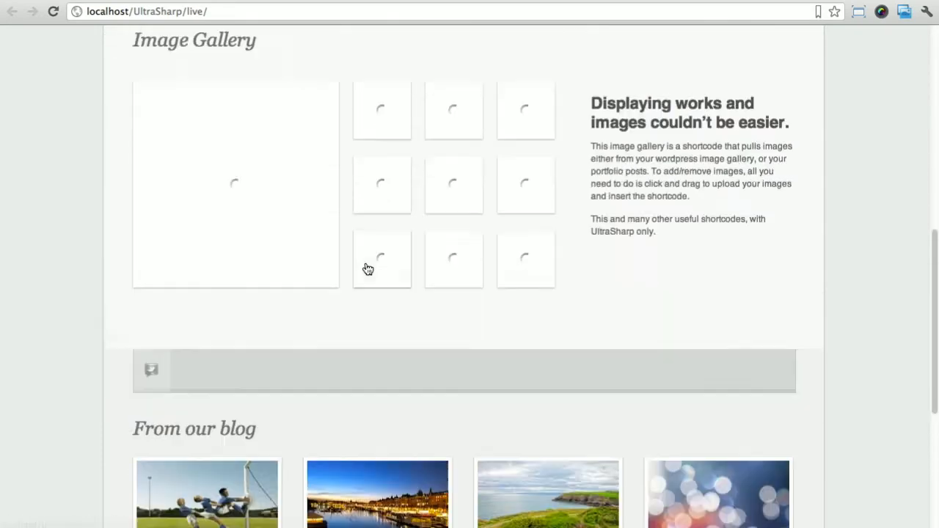
left_click(44, 397)
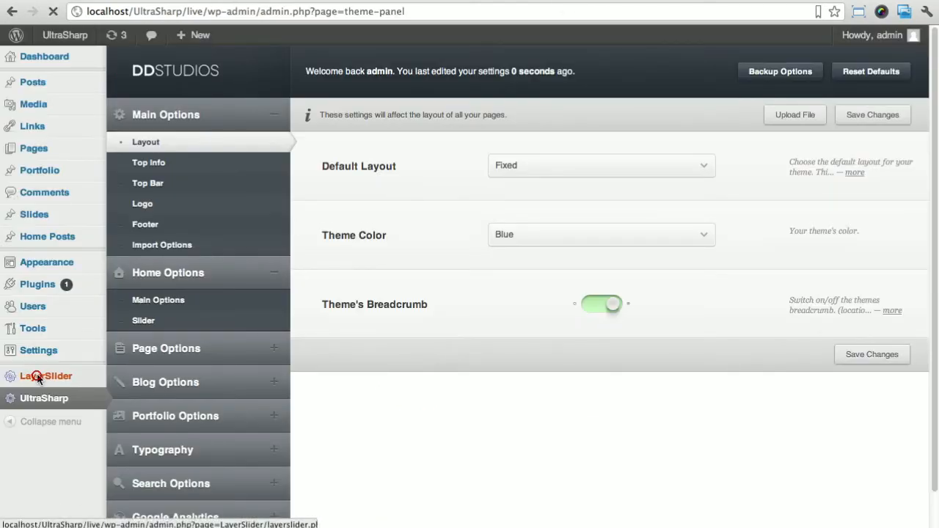
Open LayerSlider and scroll through slider #1's Global Settings down to Add New Layer
left_click(46, 376)
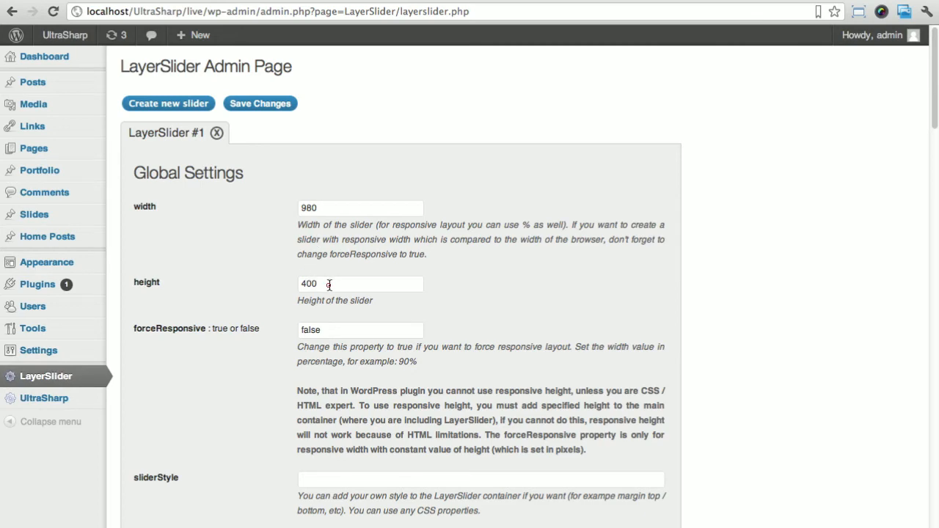
scroll("down", 3)
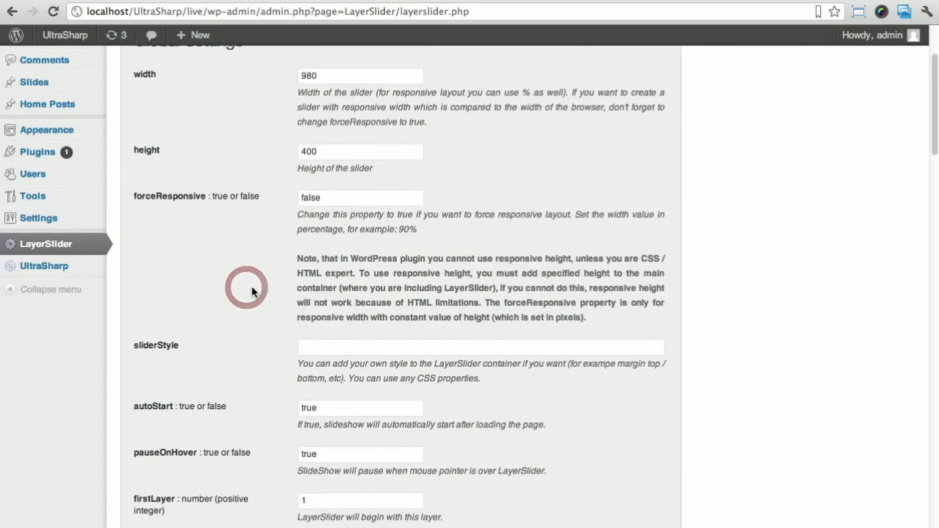
scroll("down", 3)
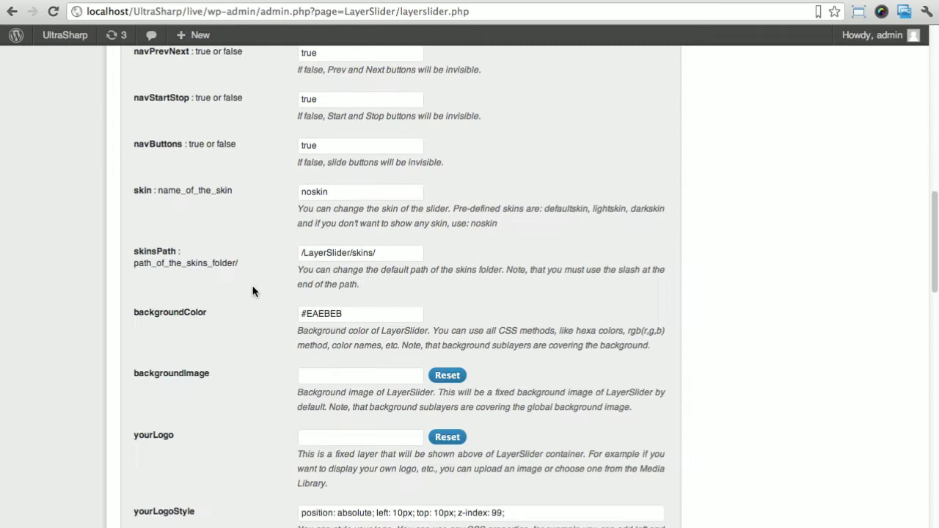
scroll("down", 3)
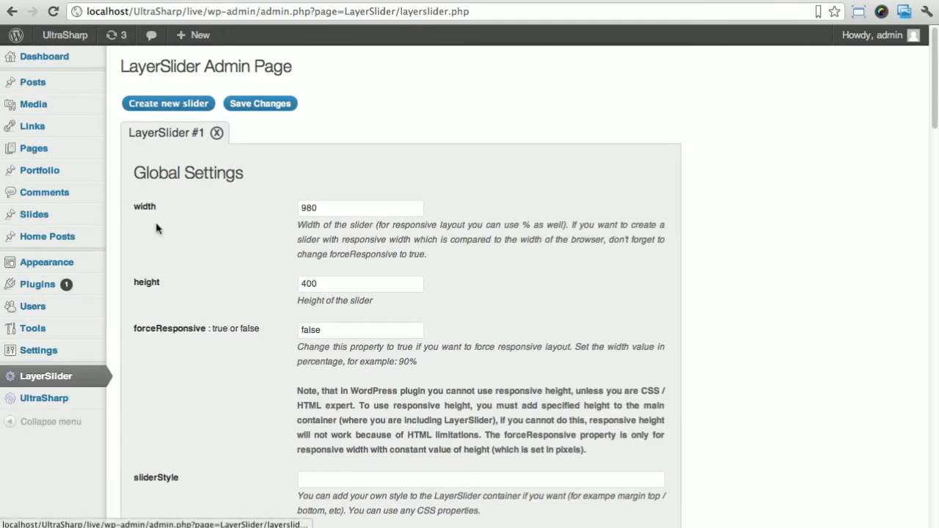
scroll("down", 3)
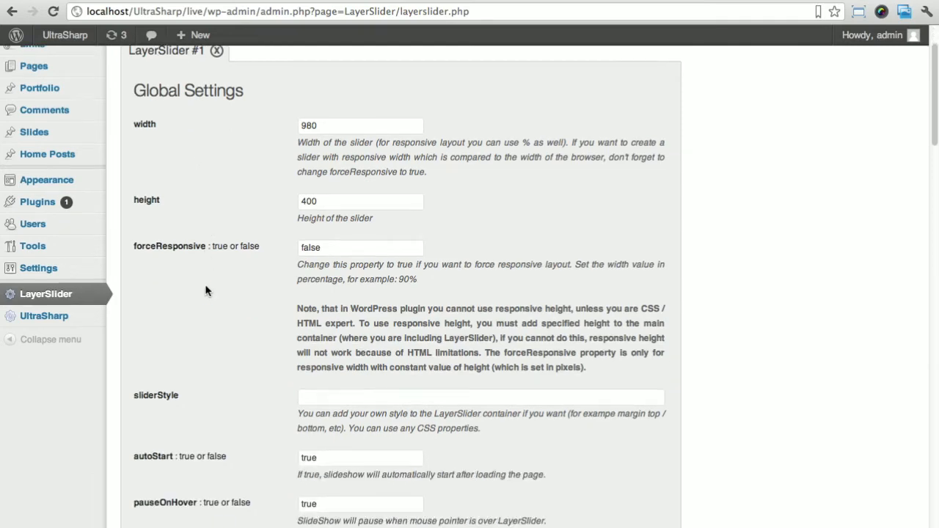
scroll("down", 3)
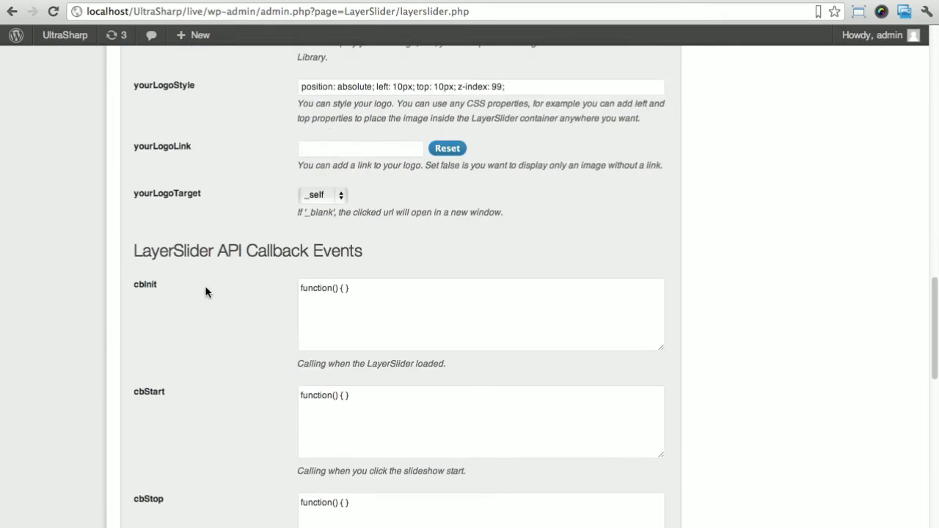
scroll("down", 3)
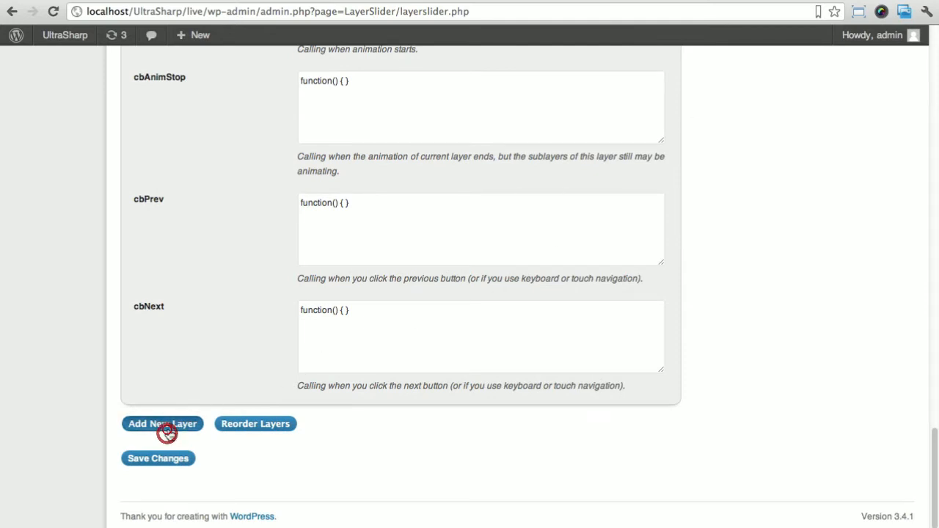
left_click(162, 423)
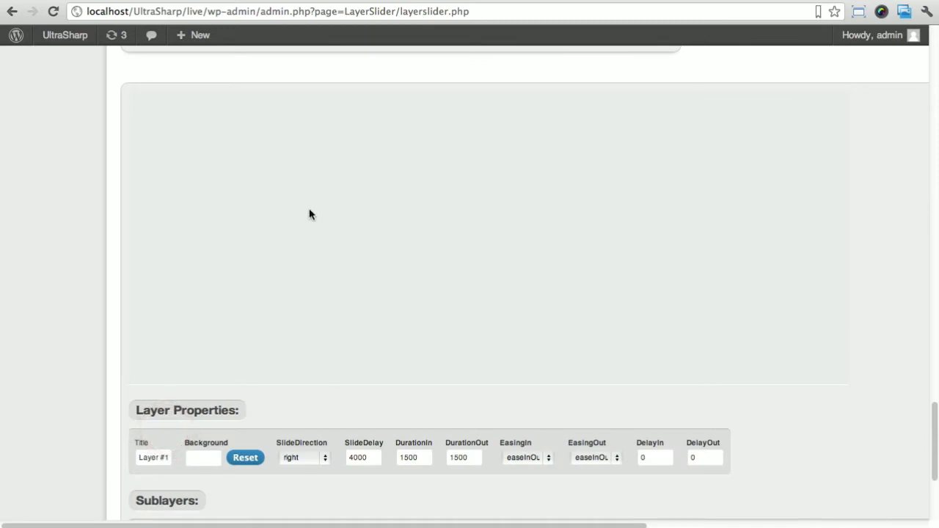
scroll("down", 3)
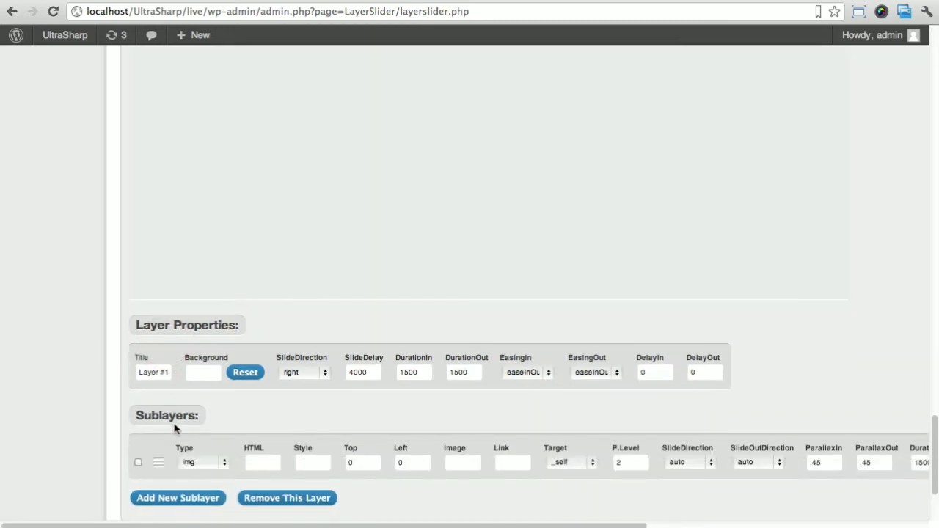
mouse_move(400, 340)
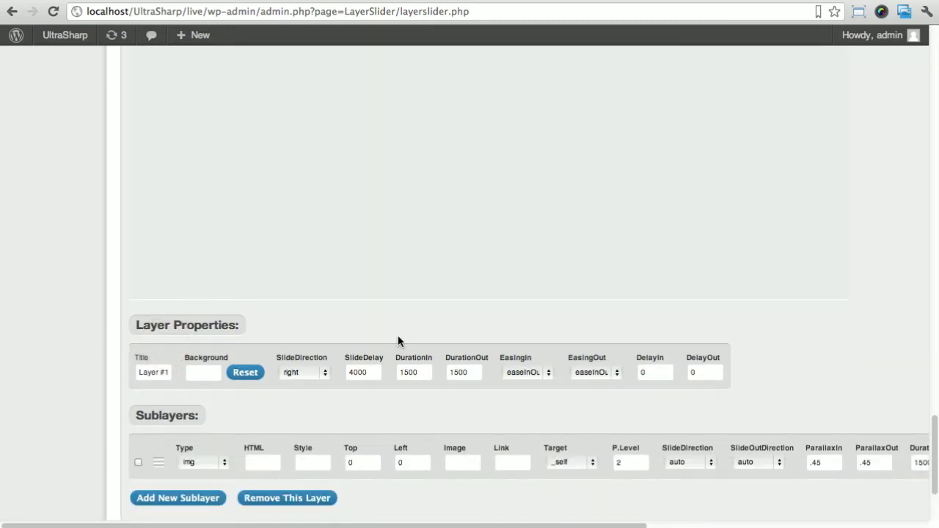
scroll("down", 3)
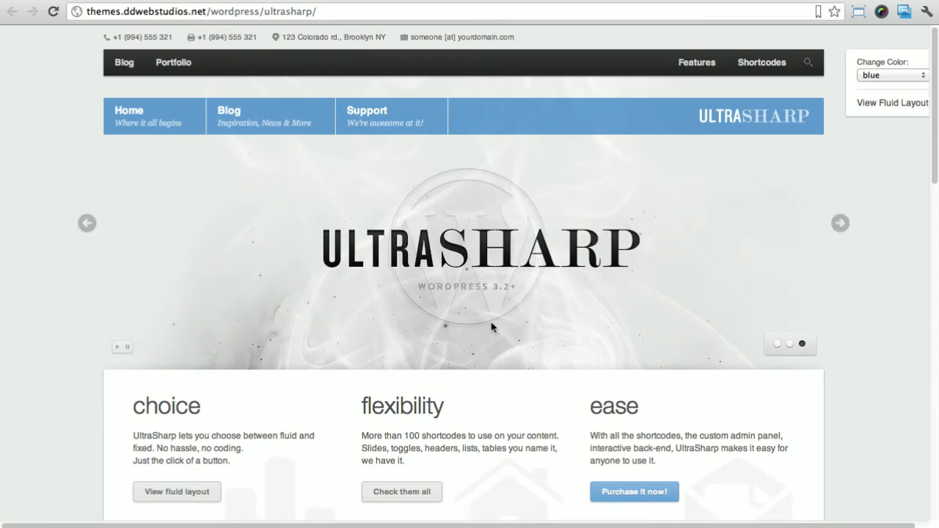
mouse_move(444, 267)
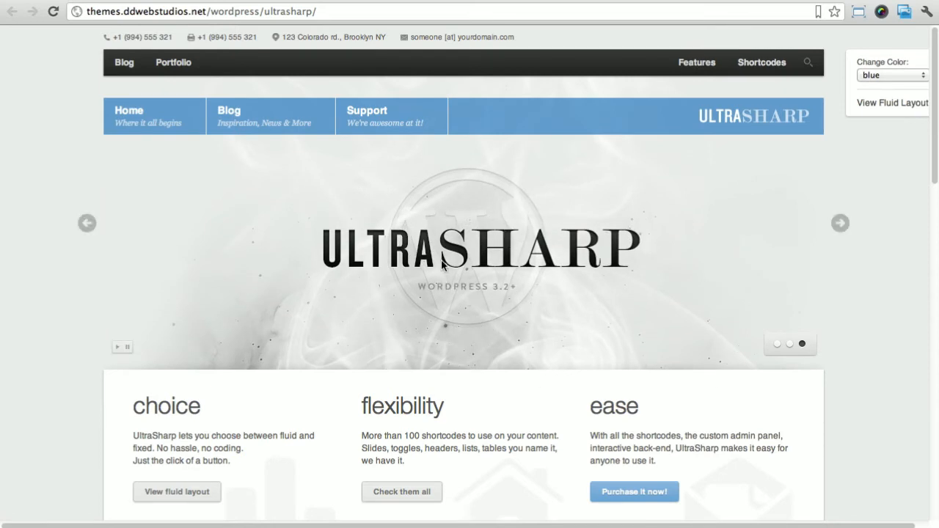
mouse_move(524, 273)
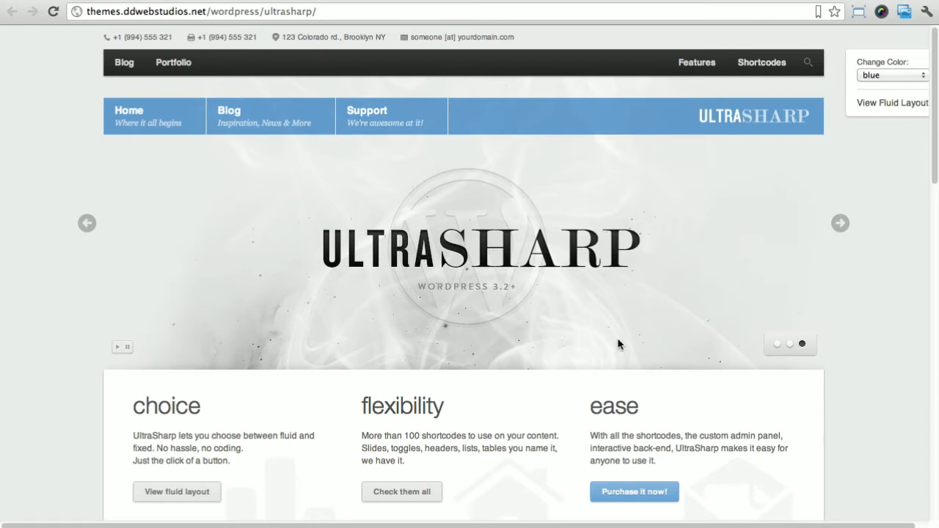
mouse_move(490, 258)
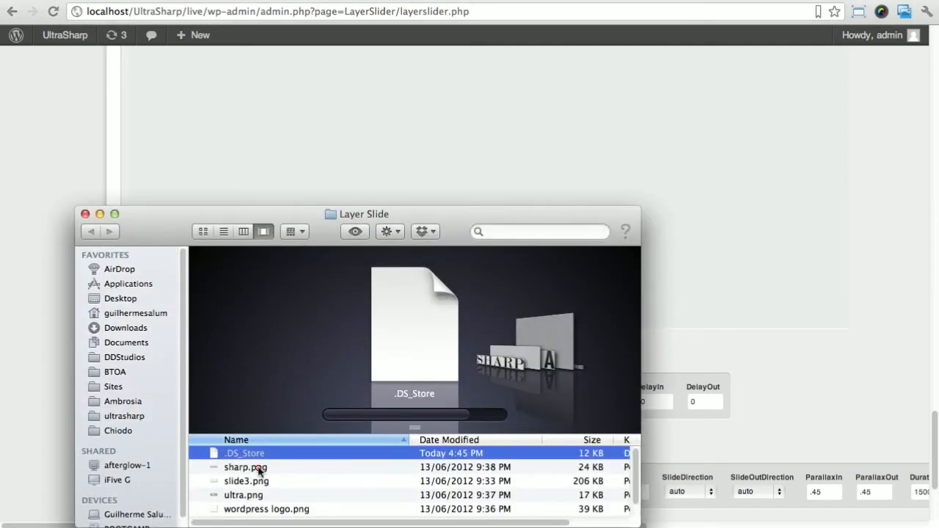
Preview sharp.png, wordpress logo.png and wordpress.png in the Layer Slide folder
left_click(245, 467)
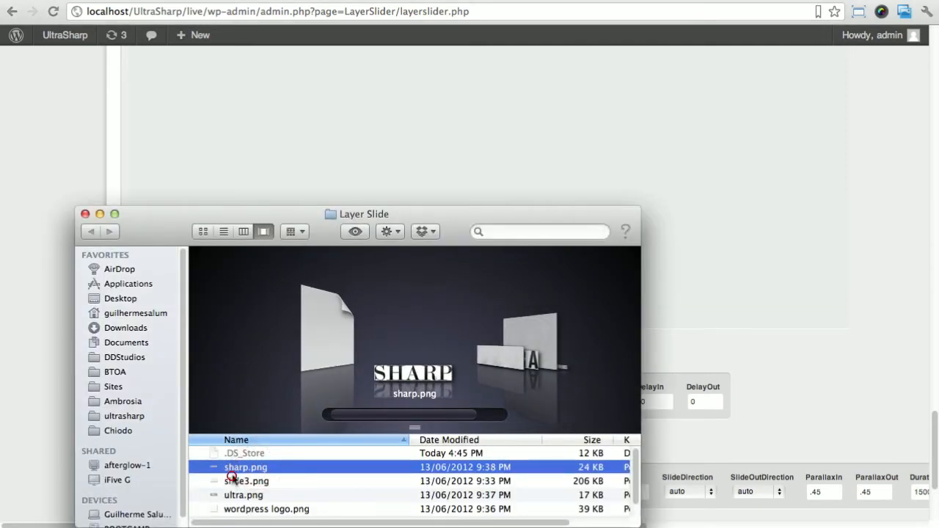
left_click(244, 494)
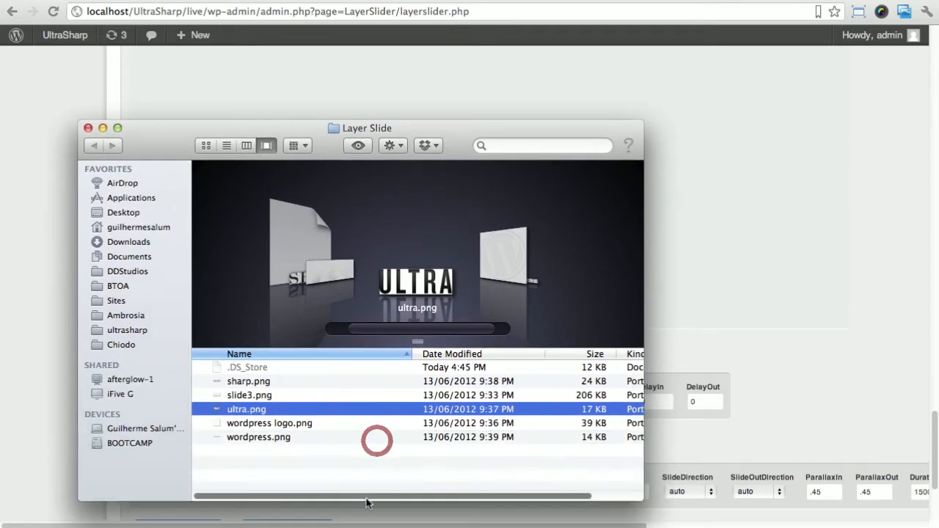
left_click(269, 423)
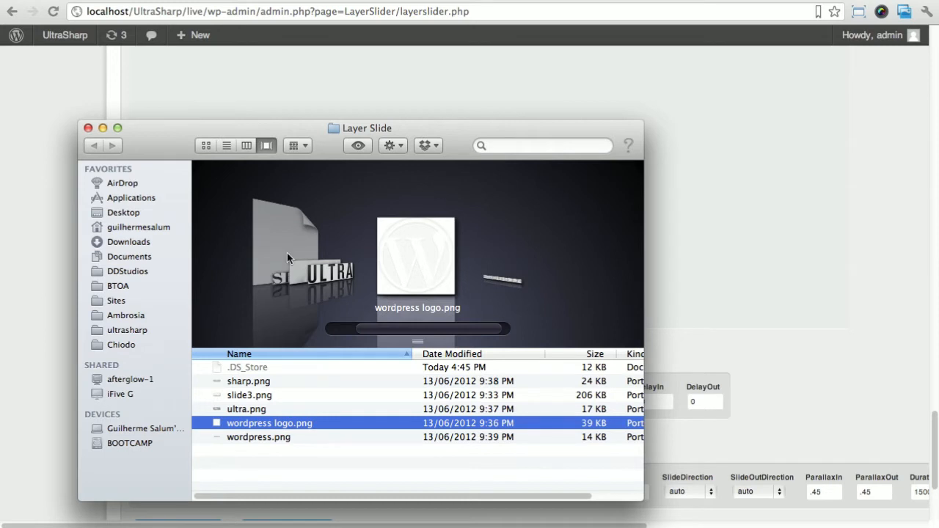
left_click(258, 436)
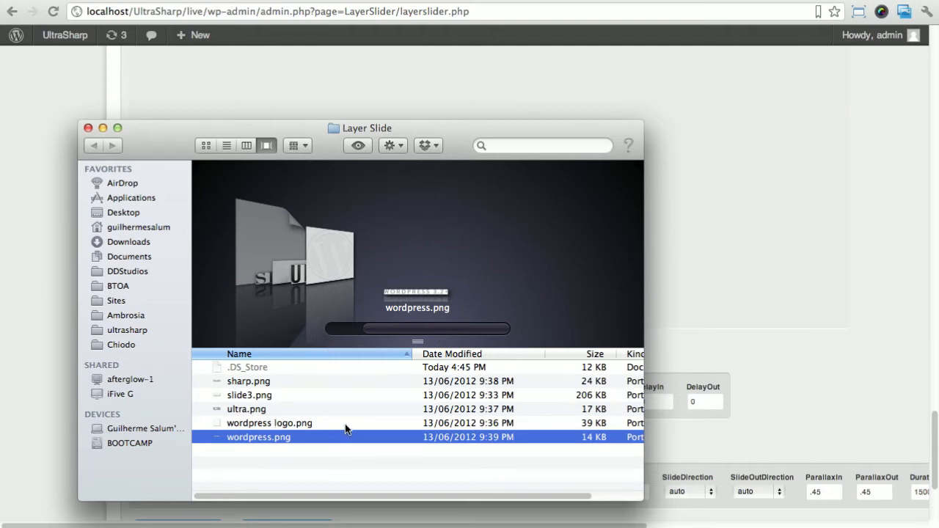
mouse_move(748, 392)
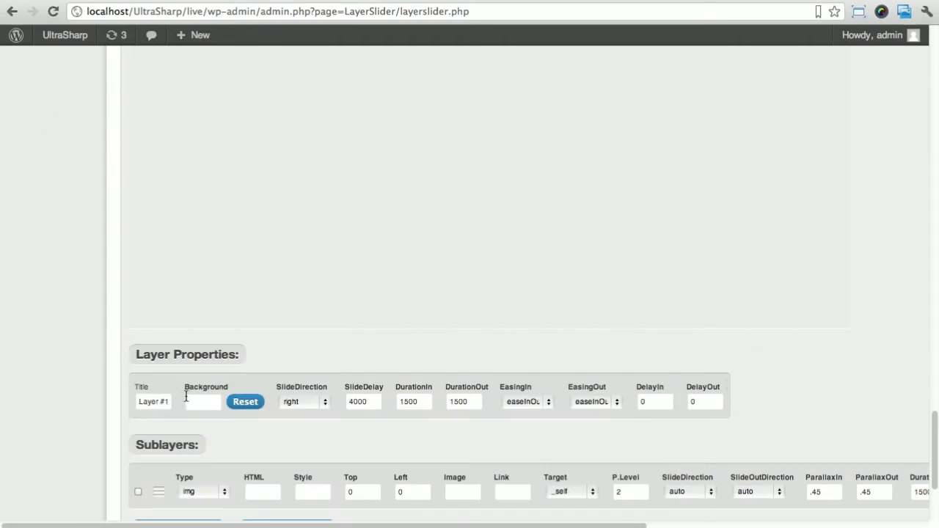
Upload slide3.png and insert it as Layer #1's background image
left_click(202, 402)
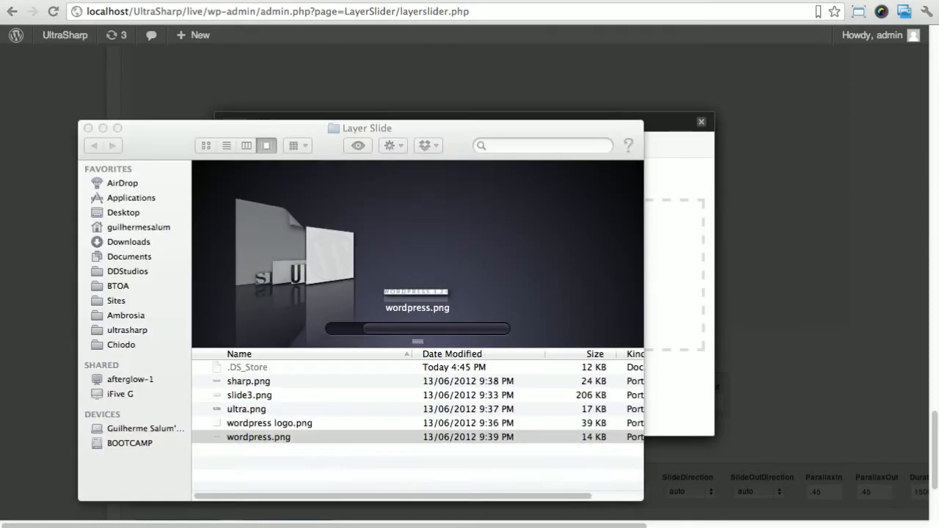
left_click(259, 437)
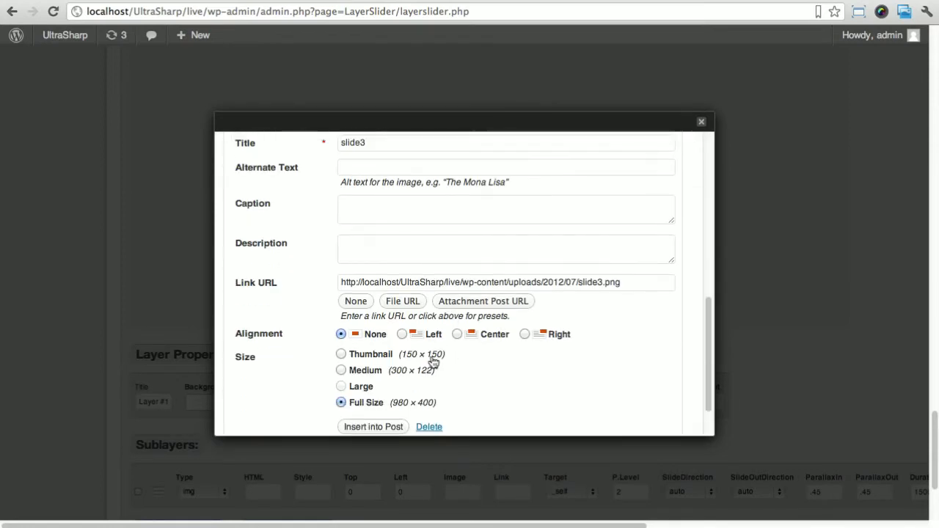
left_click(373, 426)
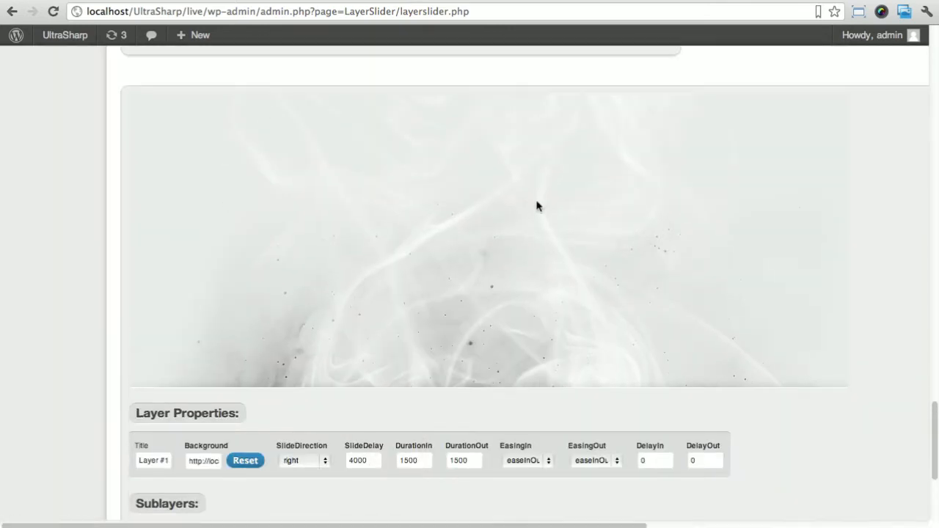
mouse_move(490, 233)
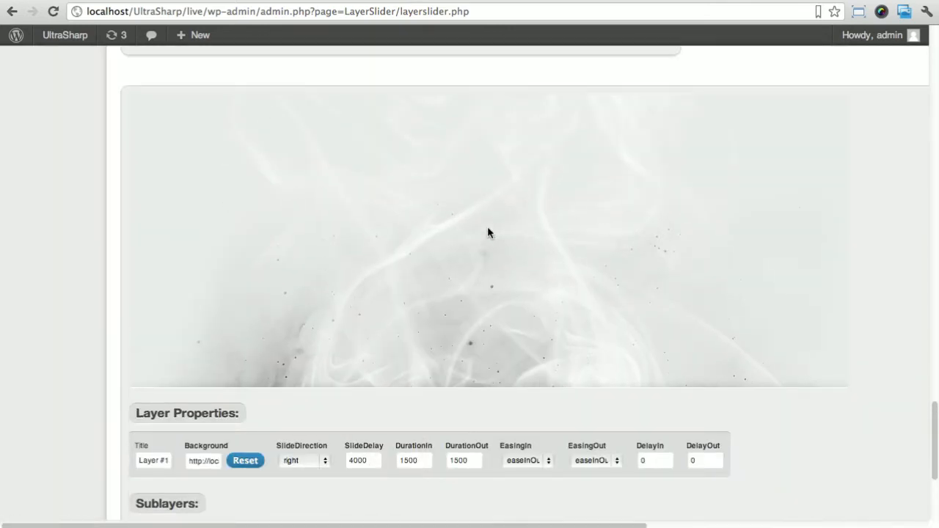
Upload wordpress-logo.png and insert it as Layer #1's sublayer image
scroll("down", 3)
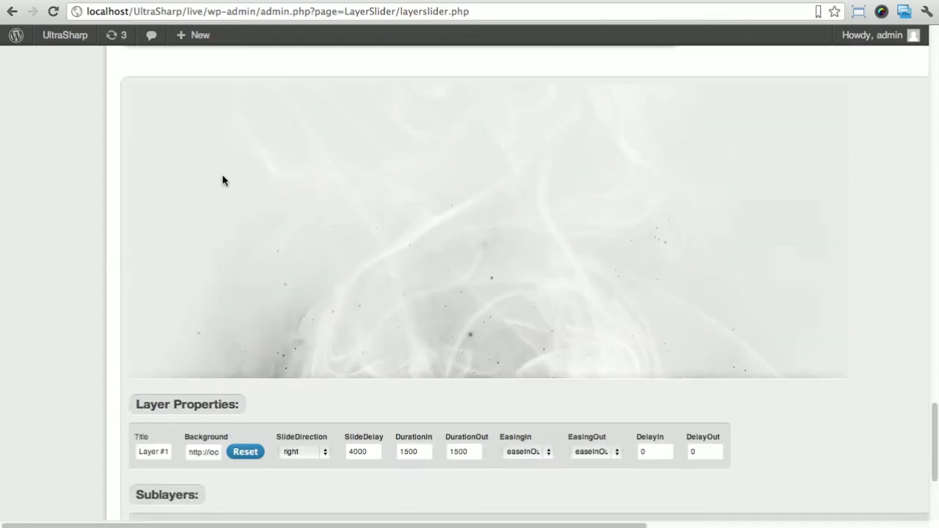
scroll("down", 3)
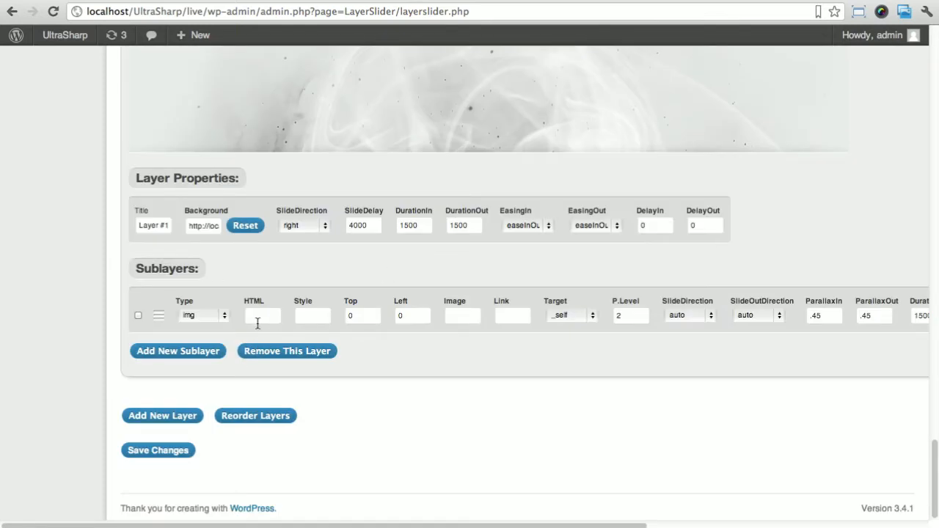
left_click(462, 316)
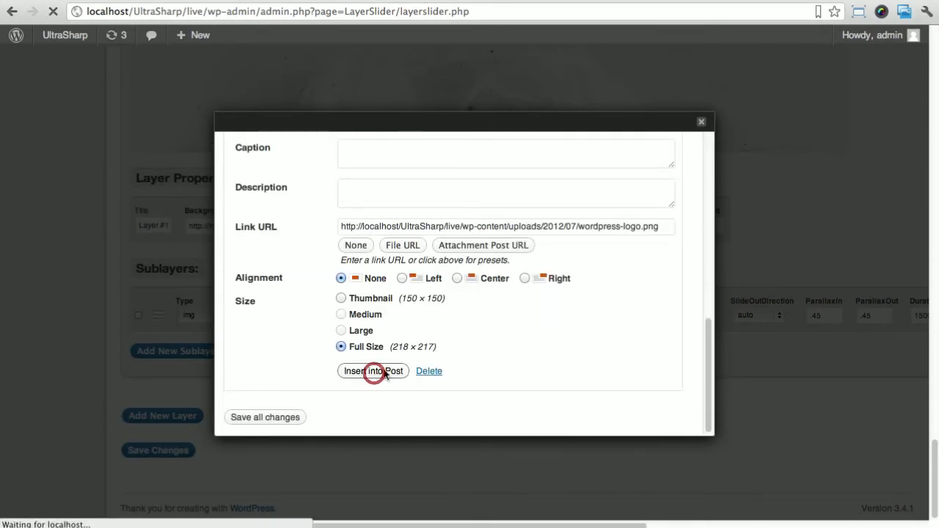
left_click(372, 371)
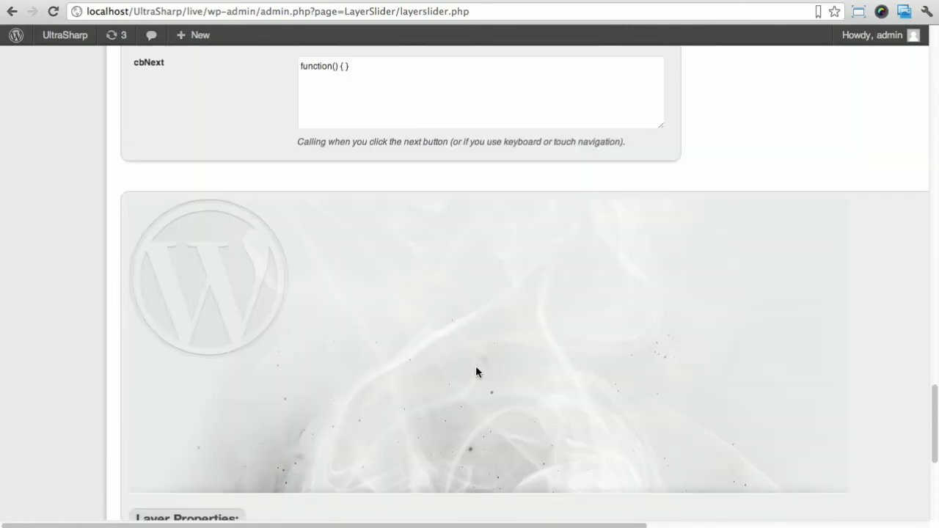
Set Layer #1's DelayOut value to 1200
scroll("down", 3)
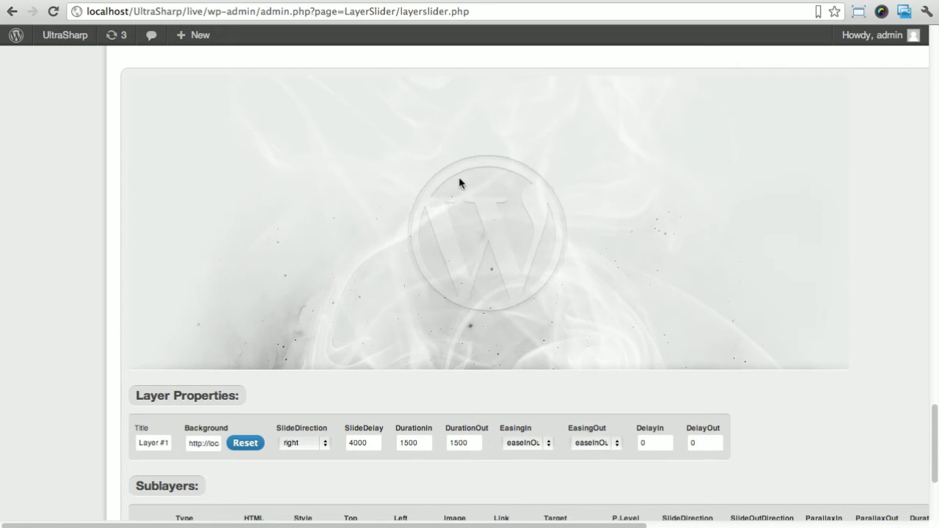
mouse_move(468, 258)
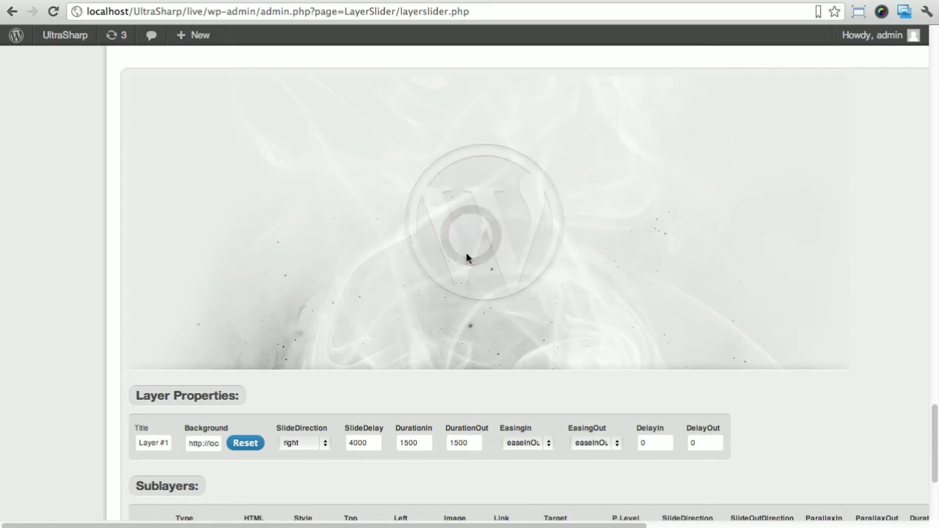
scroll("down", 3)
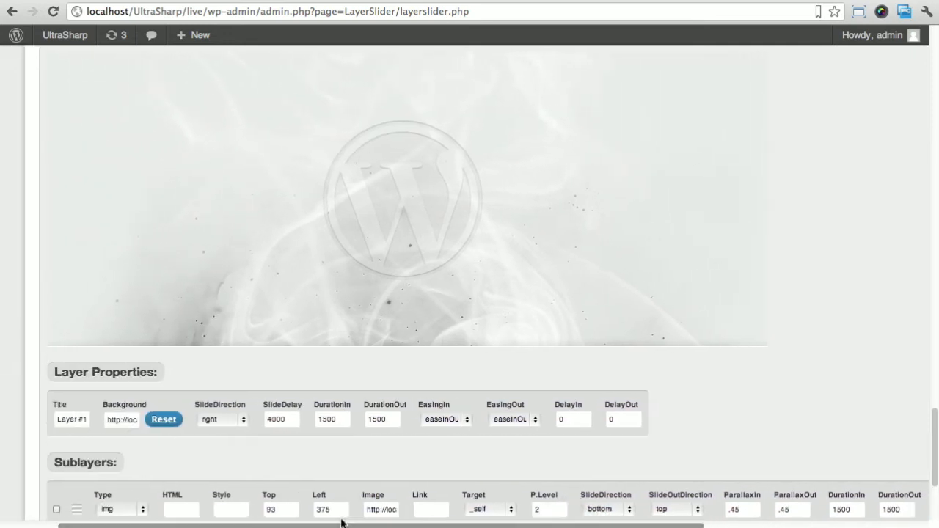
left_click(623, 419)
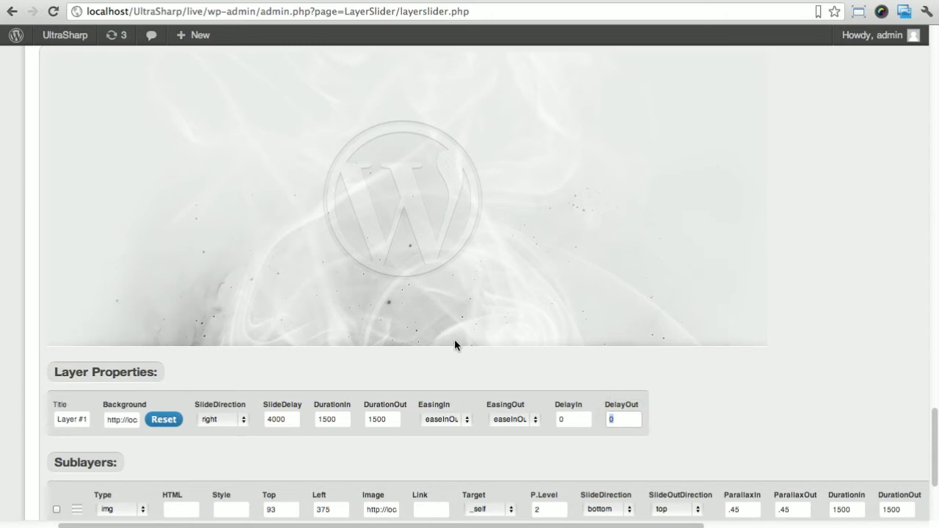
mouse_move(363, 213)
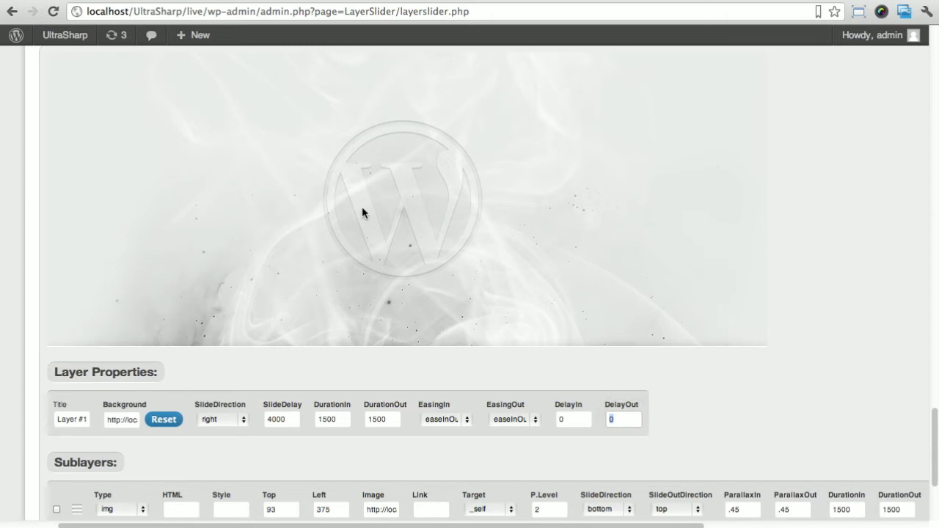
mouse_move(427, 249)
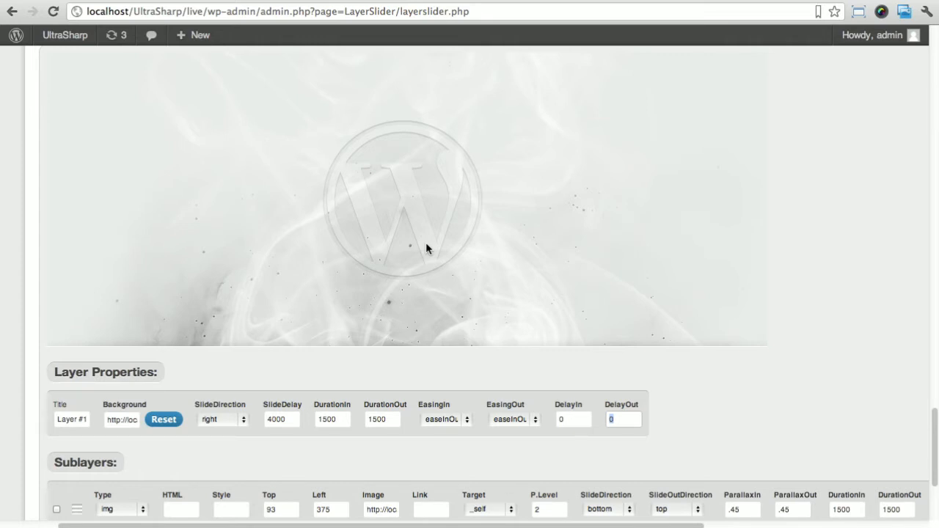
type("1")
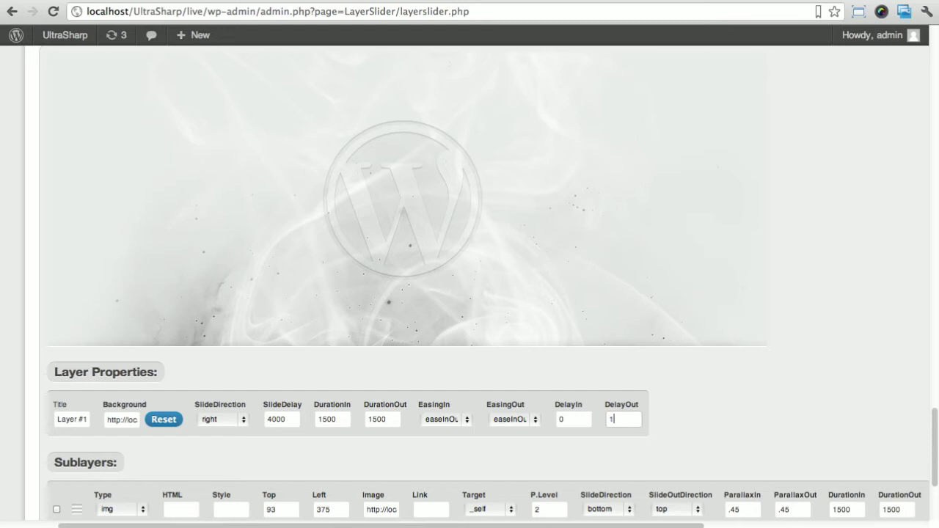
type("200")
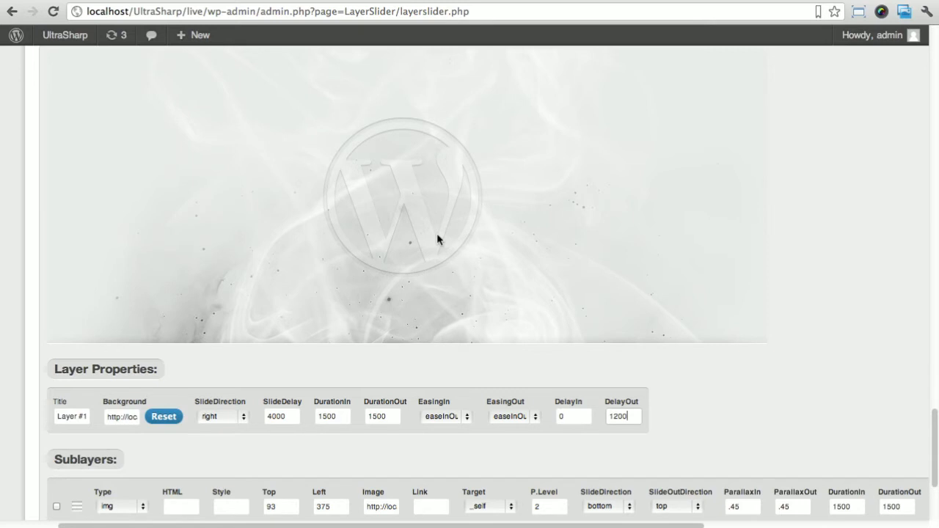
Add a second, empty image sublayer beneath the logo sublayer
scroll("down", 3)
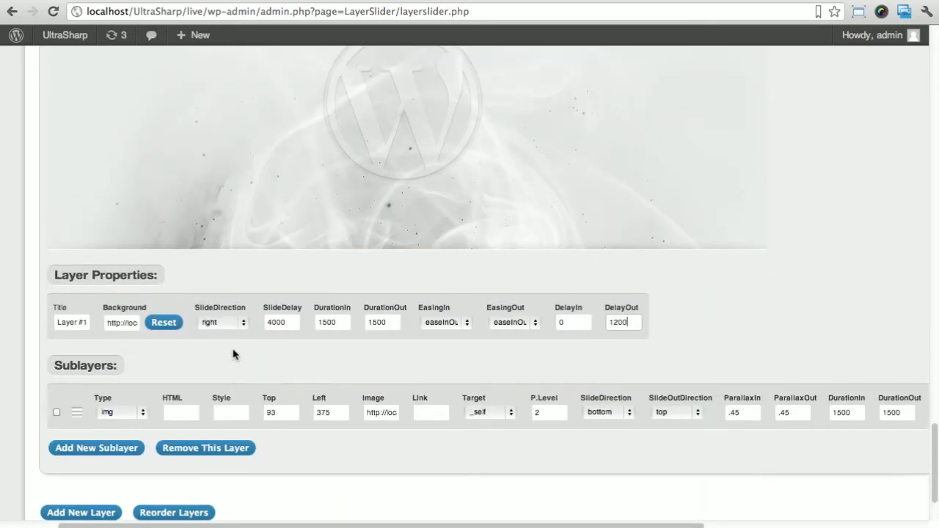
scroll("down", 3)
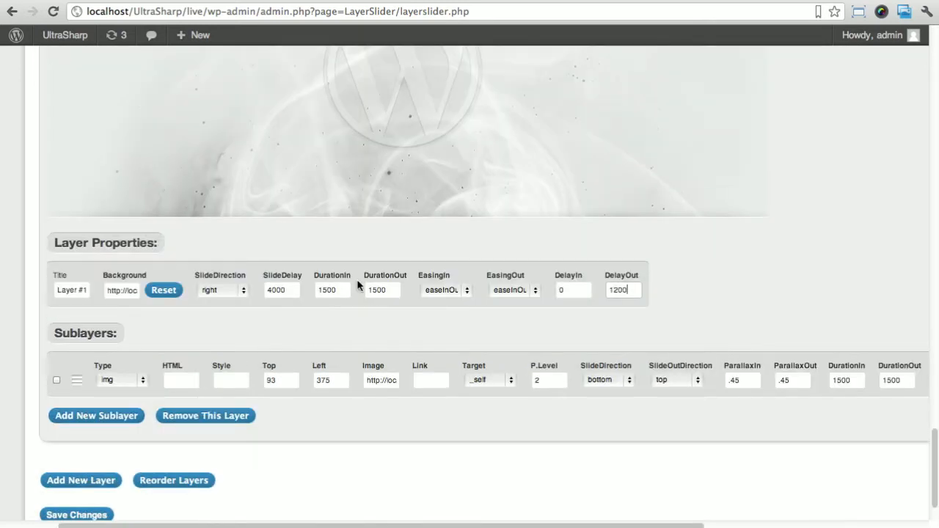
mouse_move(113, 448)
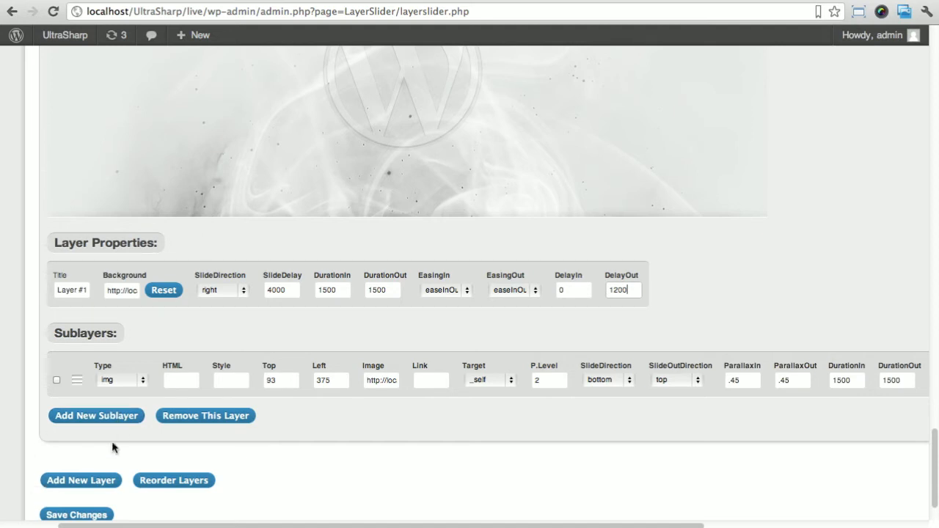
left_click(97, 416)
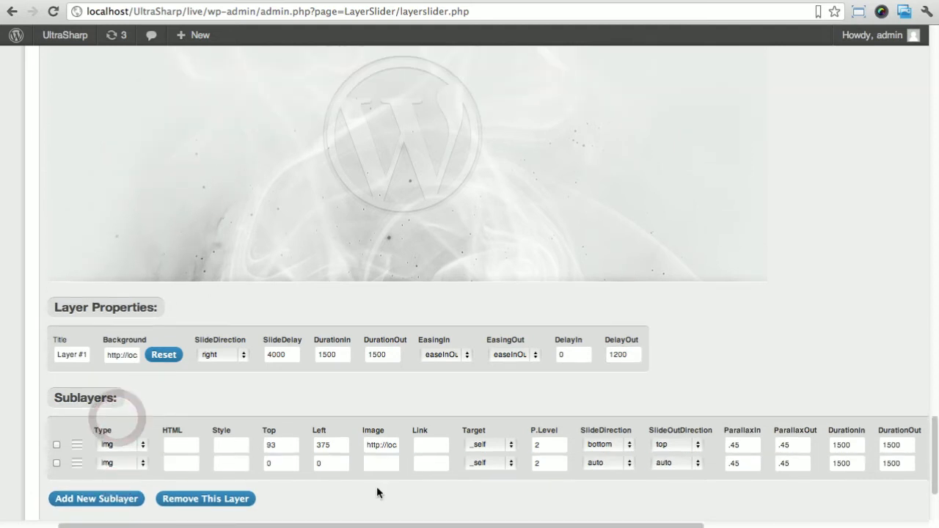
Insert ultra.png into the second sublayer and position it at top 174, left 333
left_click(381, 463)
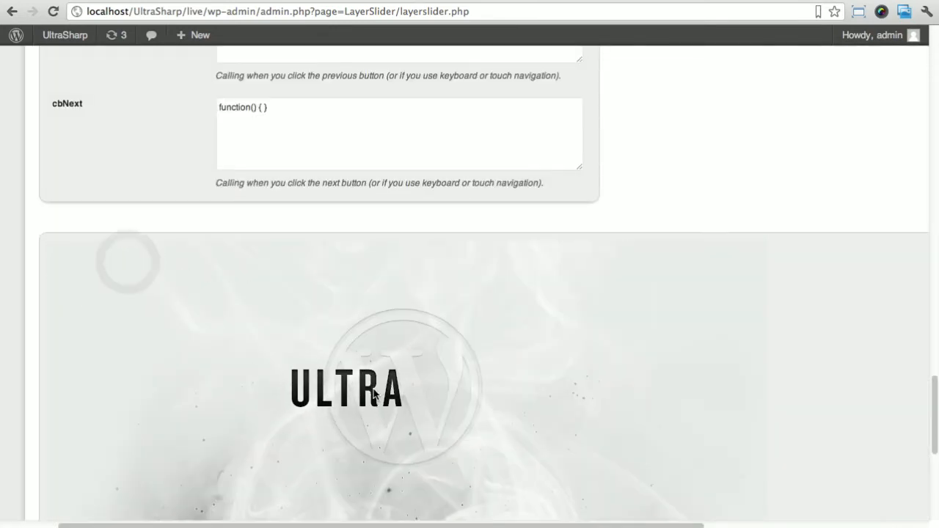
scroll("down", 3)
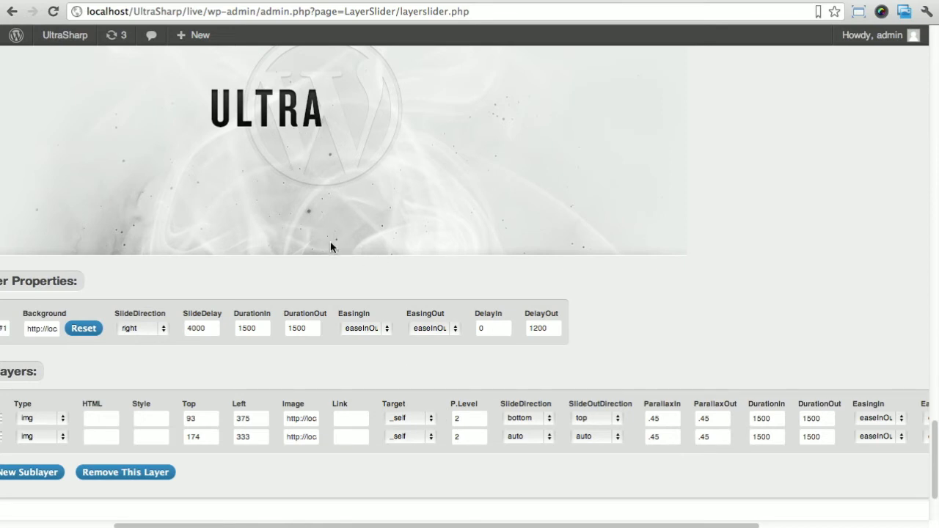
Give the logo sublayer delays 200/150 and ULTRA delays 350/300 entering from top
left_click(527, 417)
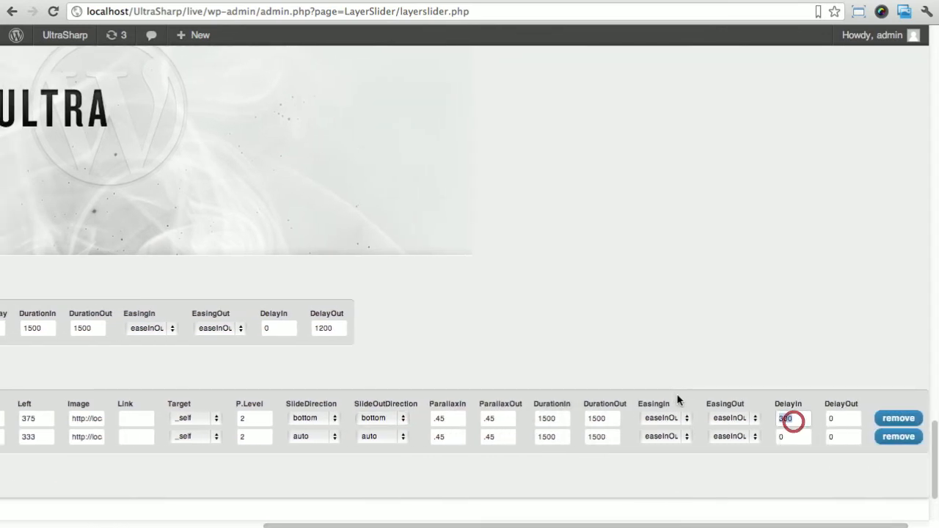
type("200")
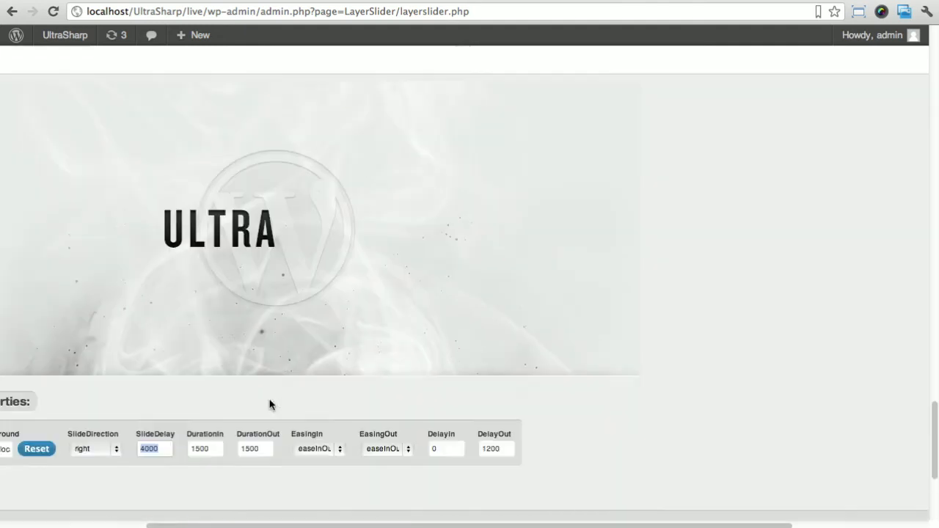
scroll("down", 3)
type("5000")
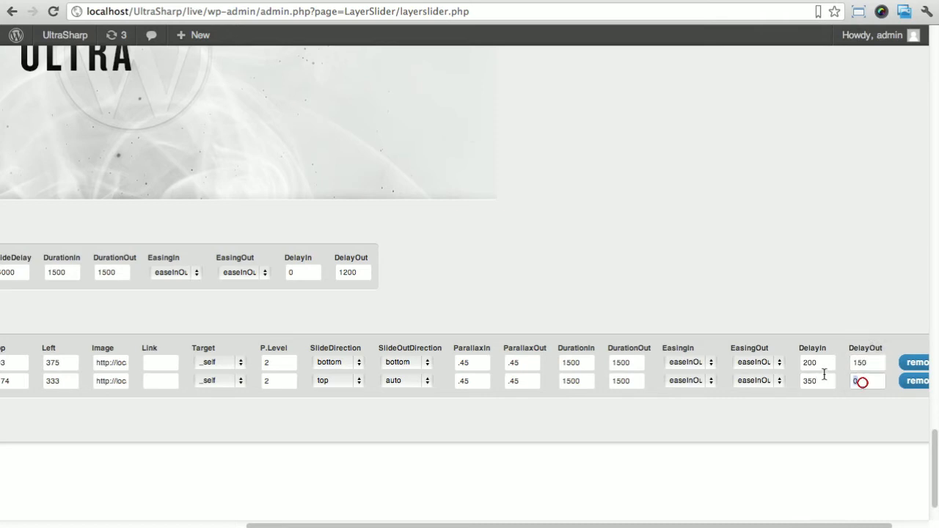
type("300")
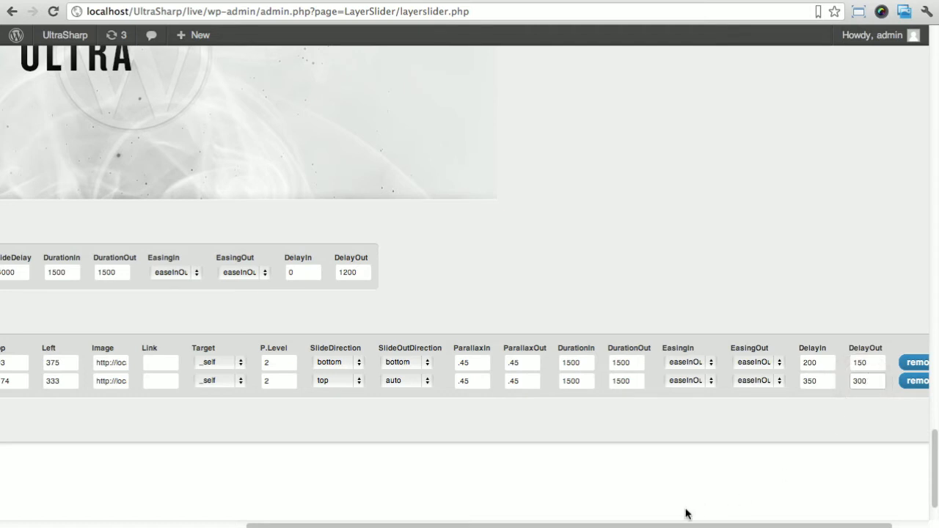
scroll("up", 3)
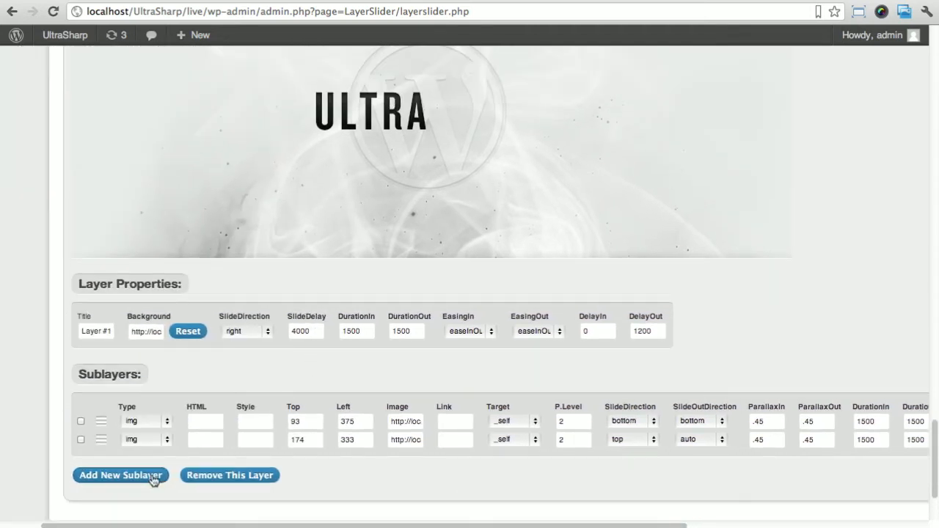
Add a third sublayer with sharp.png at top 172, left 453, and set slide directions
left_click(121, 475)
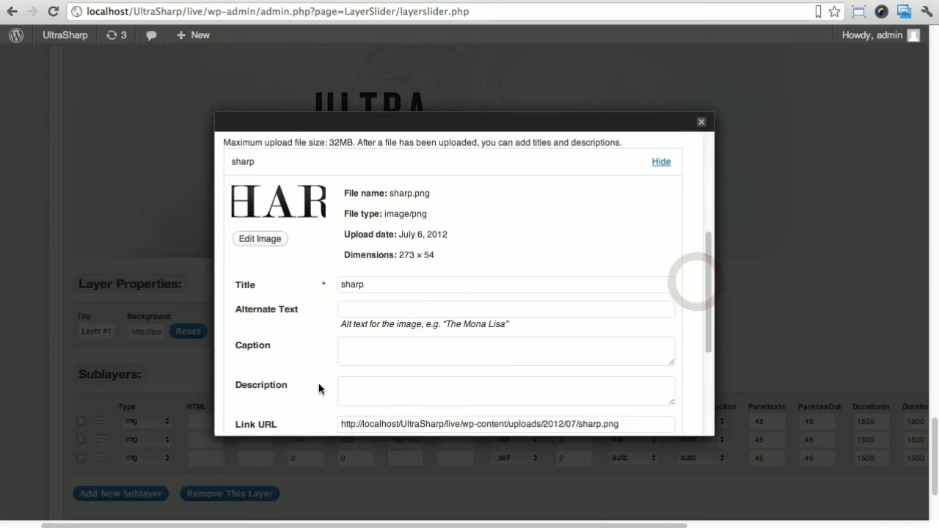
left_click(700, 121)
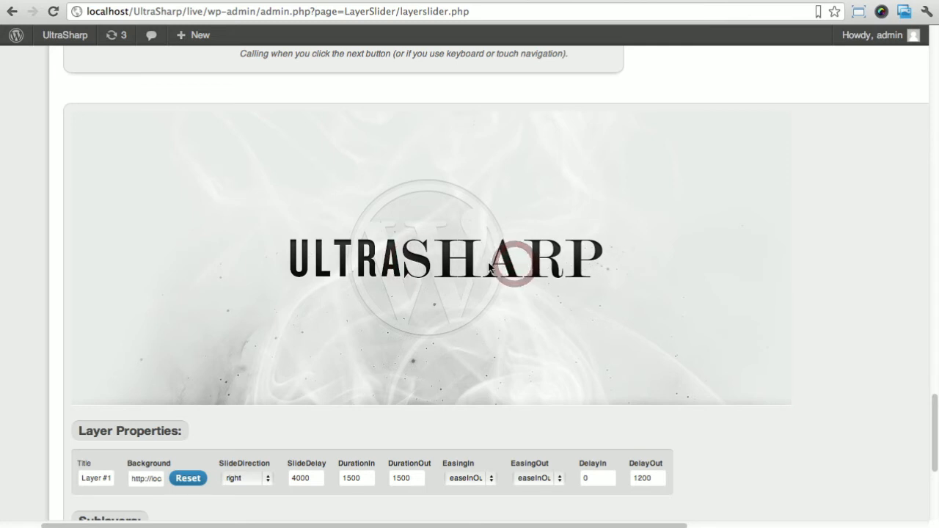
scroll("down", 3)
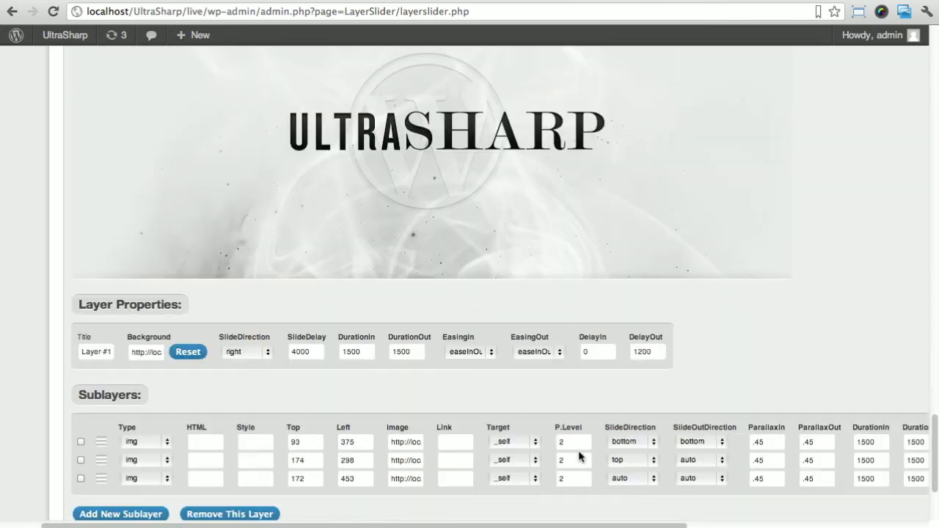
left_click(629, 478)
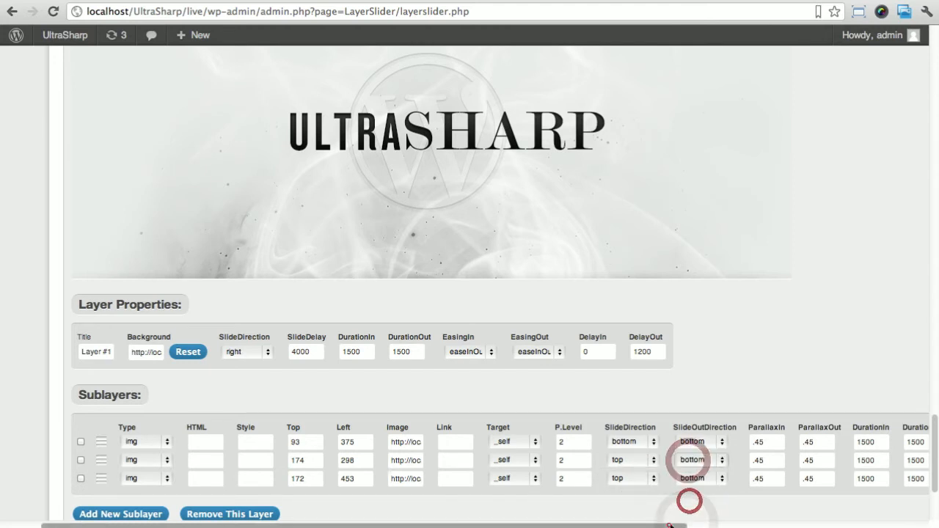
Enter 350 as the SHARP sublayer's DelayIn, then add a fourth sublayer
scroll("right", 3)
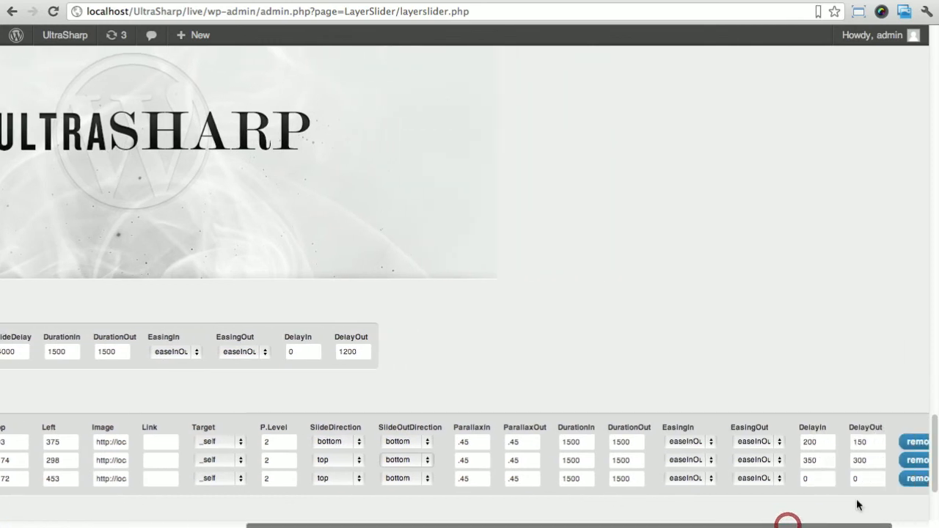
type("350")
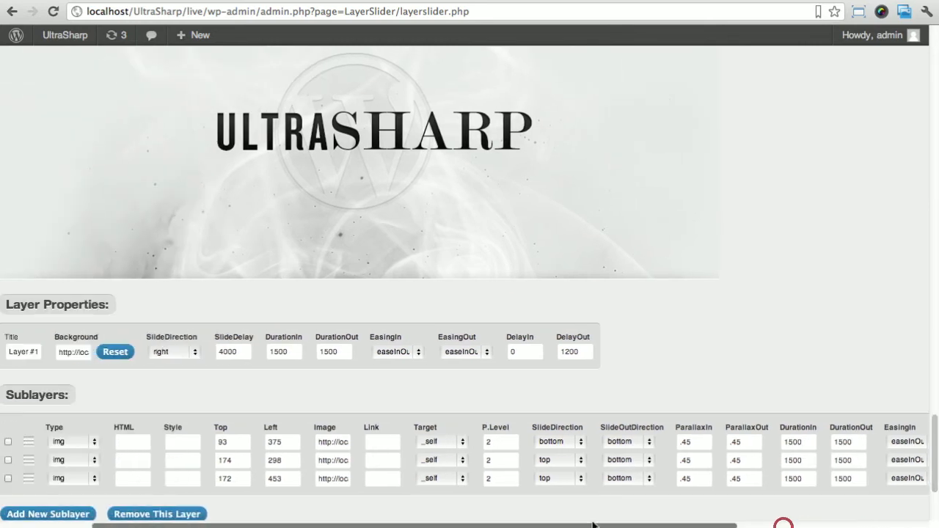
scroll("down", 3)
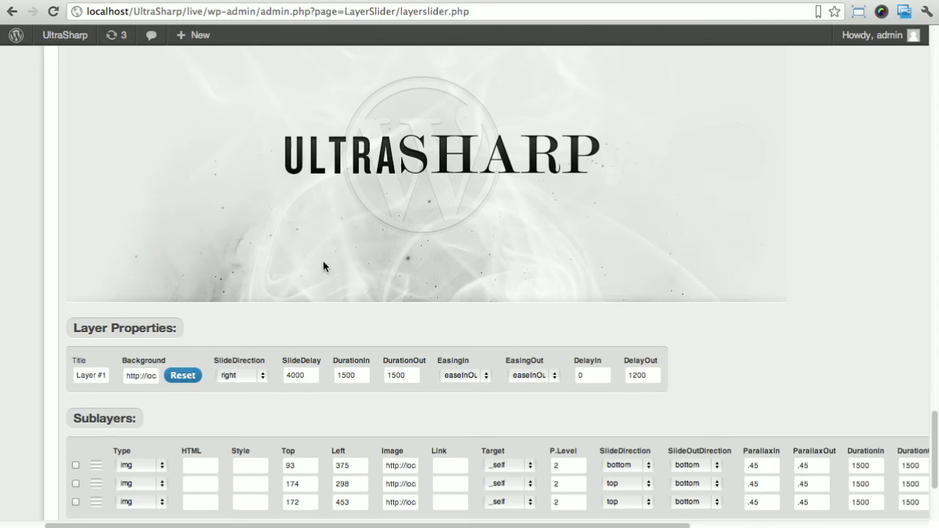
scroll("down", 3)
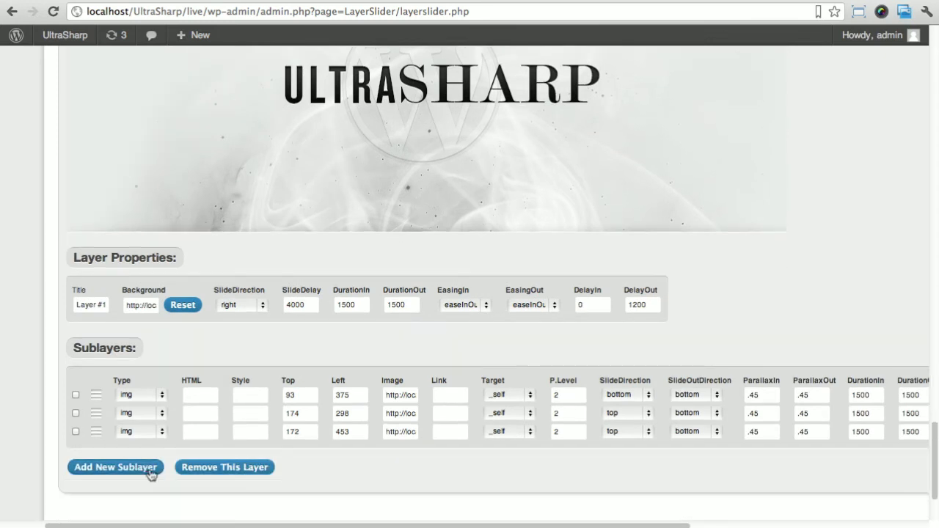
left_click(114, 467)
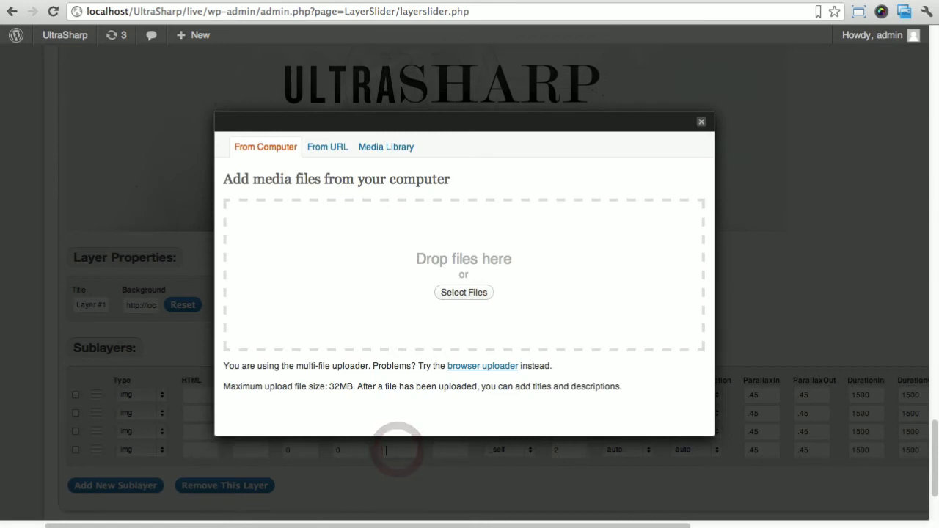
Upload wordpress.png and insert it into the fourth sublayer beneath ULTRASHARP
left_click(464, 292)
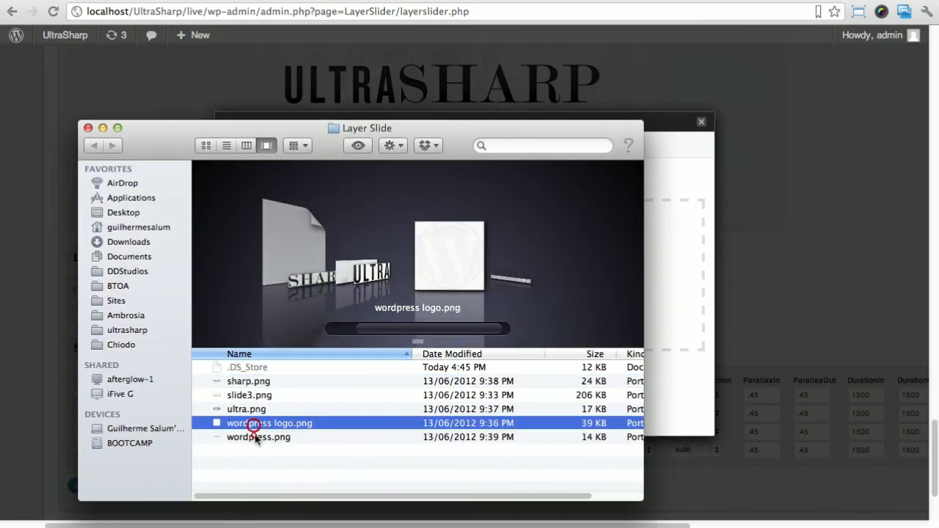
left_click(257, 437)
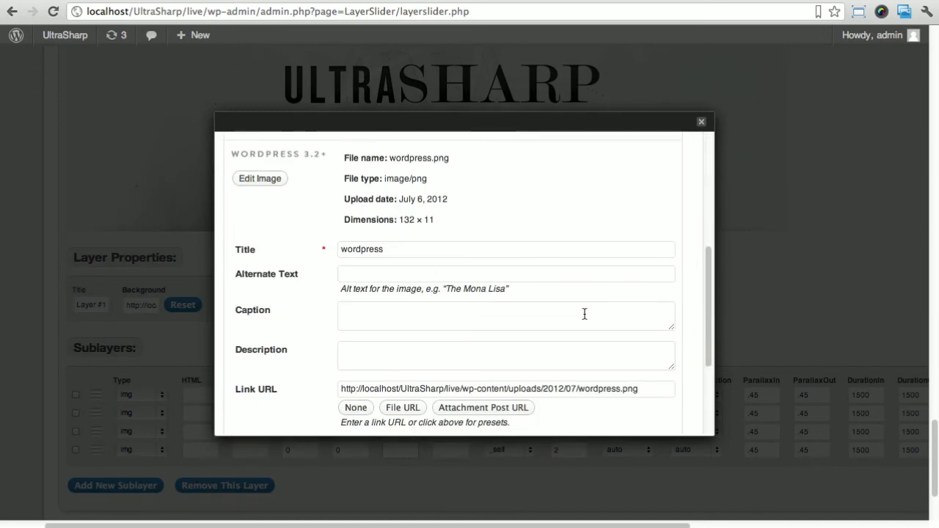
scroll("down", 3)
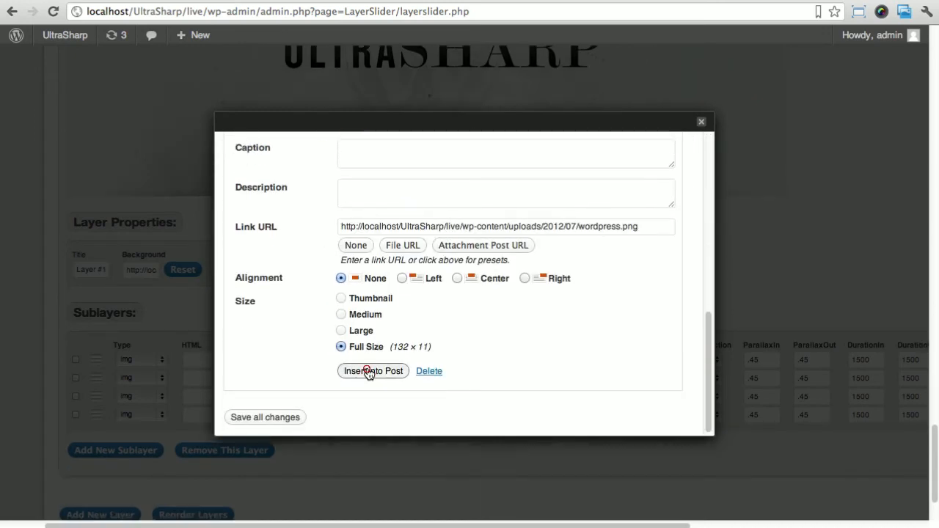
left_click(373, 371)
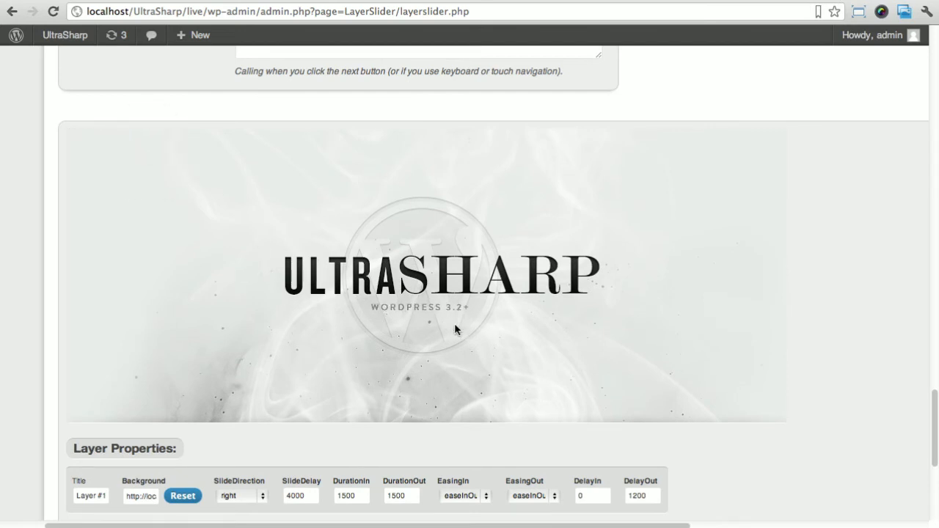
Make the WordPress 3.2+ sublayer exit downward, with entrance delay 150 and out-delay 200
scroll("down", 3)
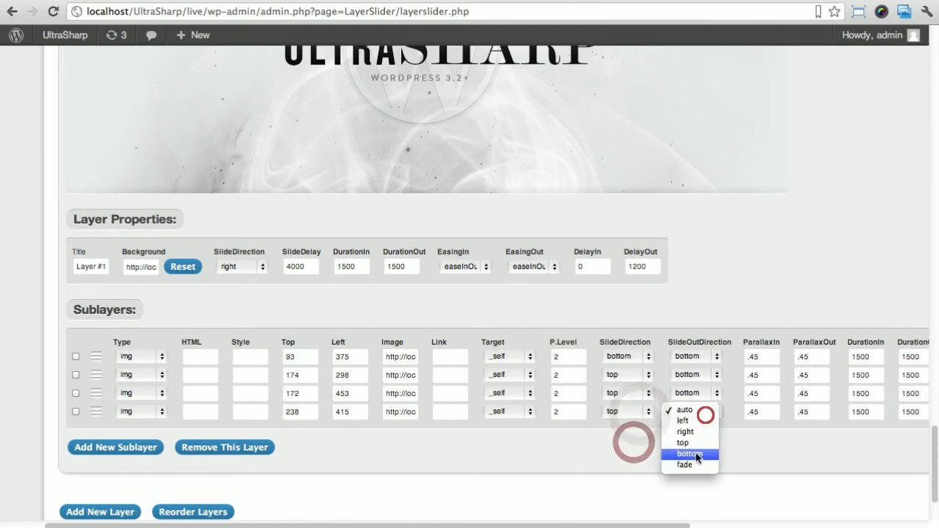
left_click(688, 453)
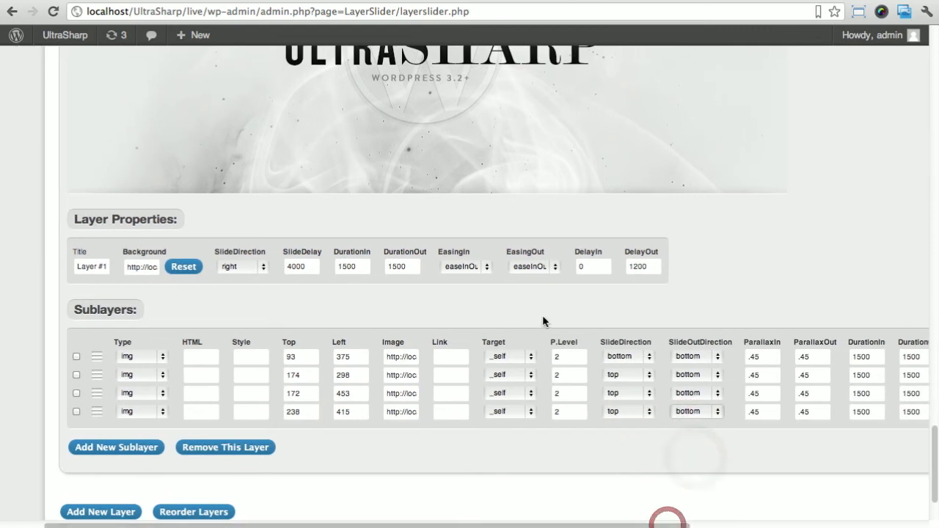
scroll("down", 3)
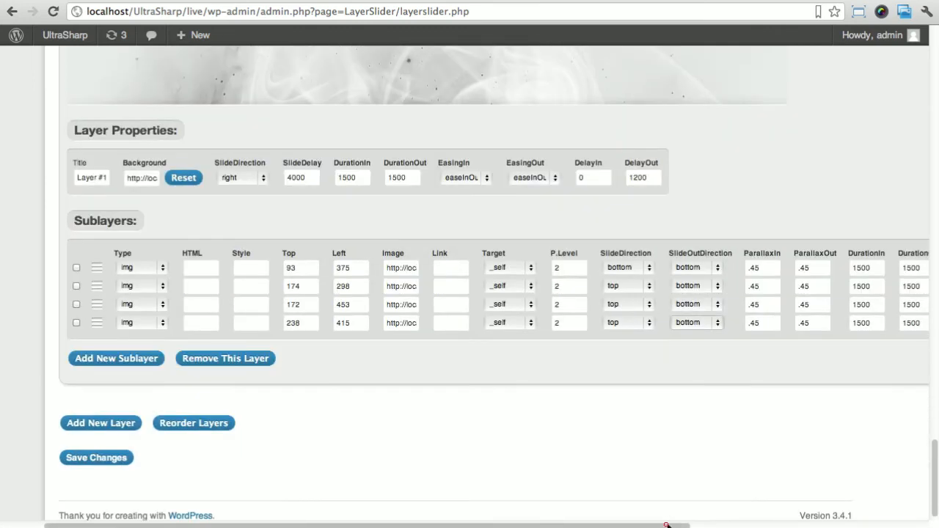
scroll("right", 3)
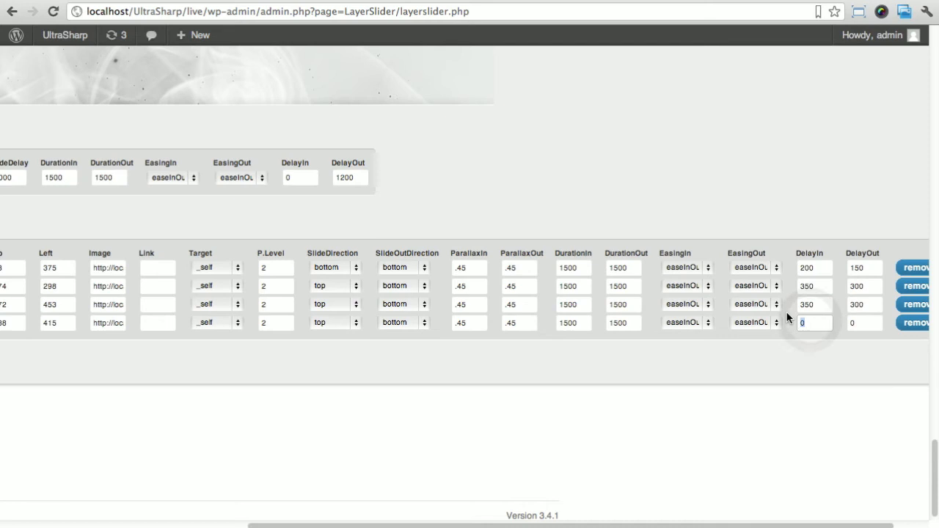
type("150")
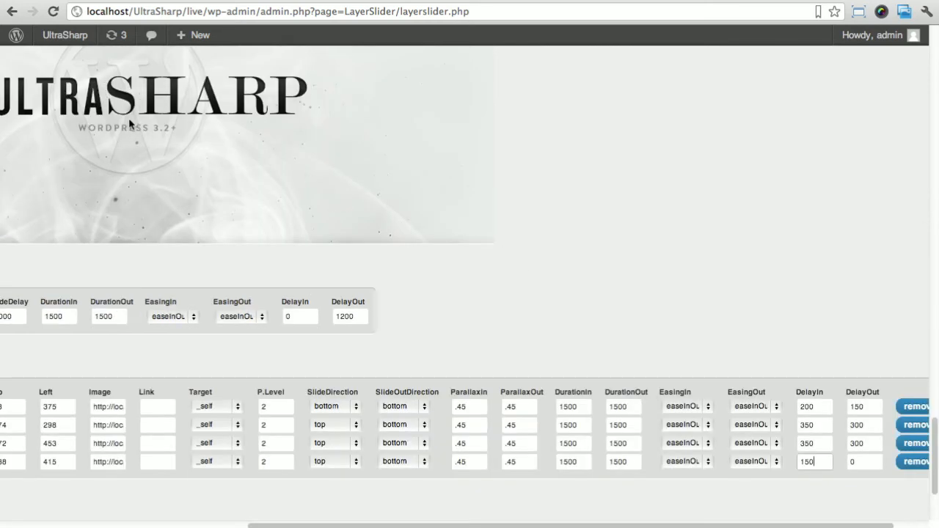
left_click(862, 461)
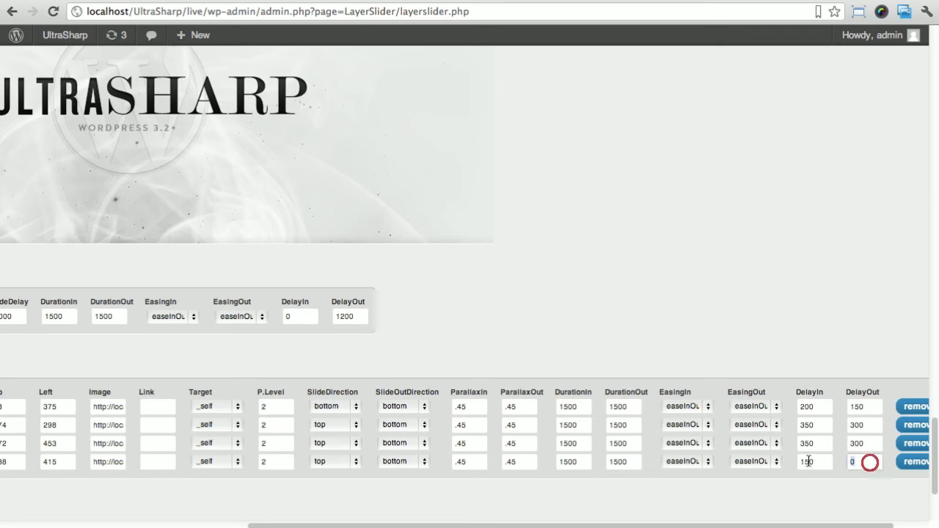
type("200")
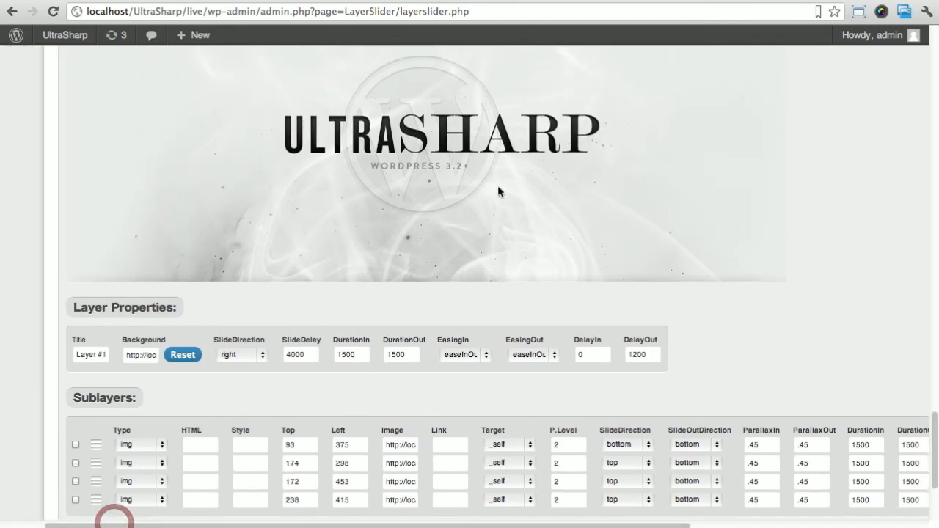
Switch to the live UltraSharp homepage showing the ULTRASHARP slider
scroll("down", 3)
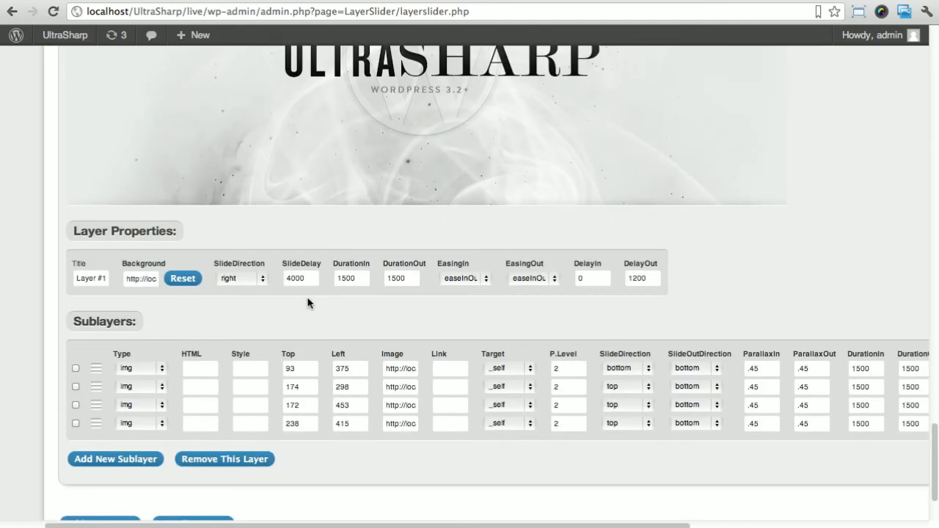
scroll("down", 3)
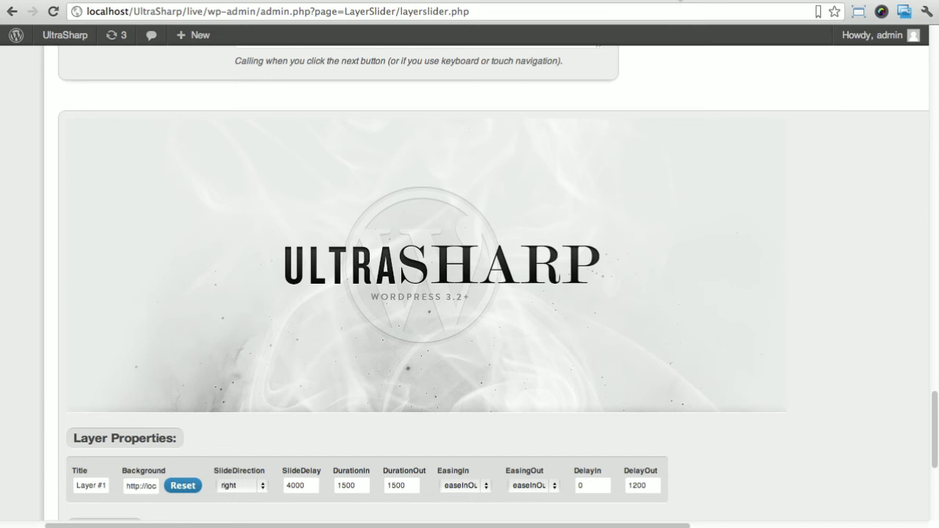
left_click(147, 11)
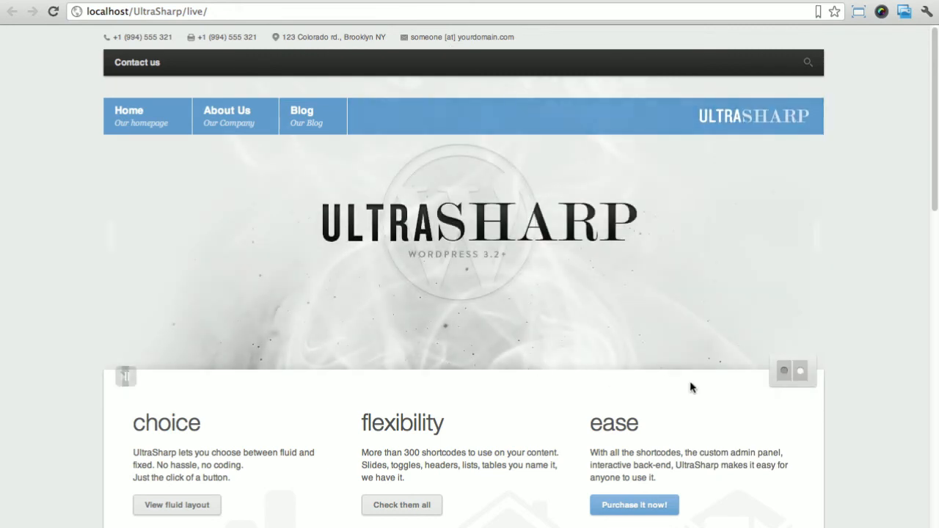
Watch the ULTRASHARP slider on the live site and advance to the next slide
scroll("down", 3)
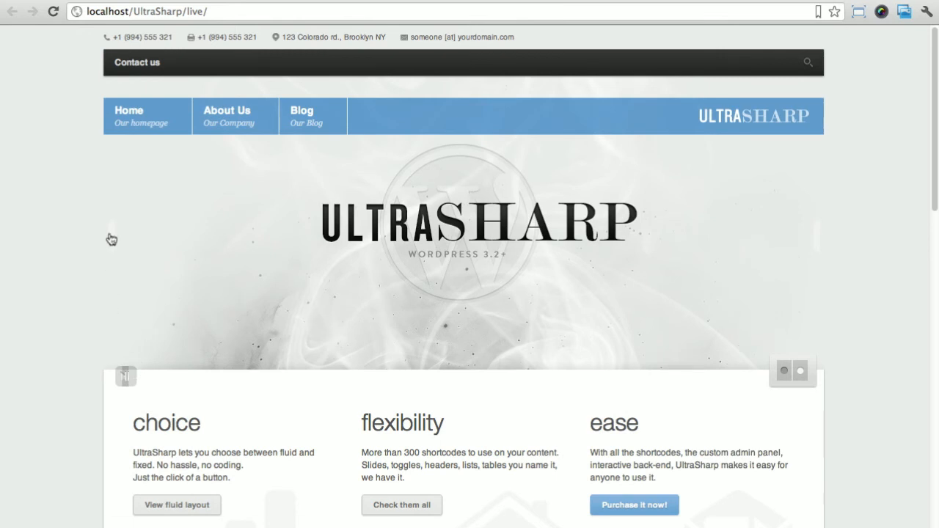
mouse_move(482, 268)
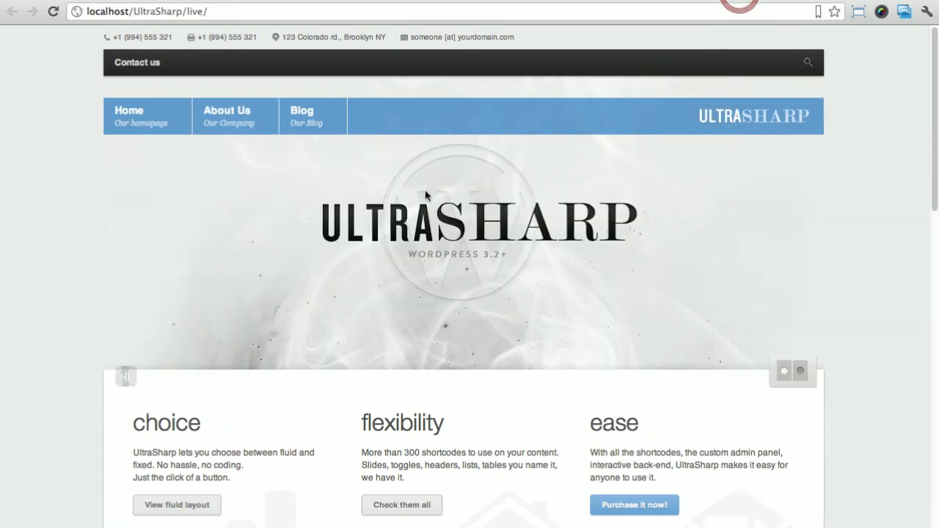
mouse_move(832, 241)
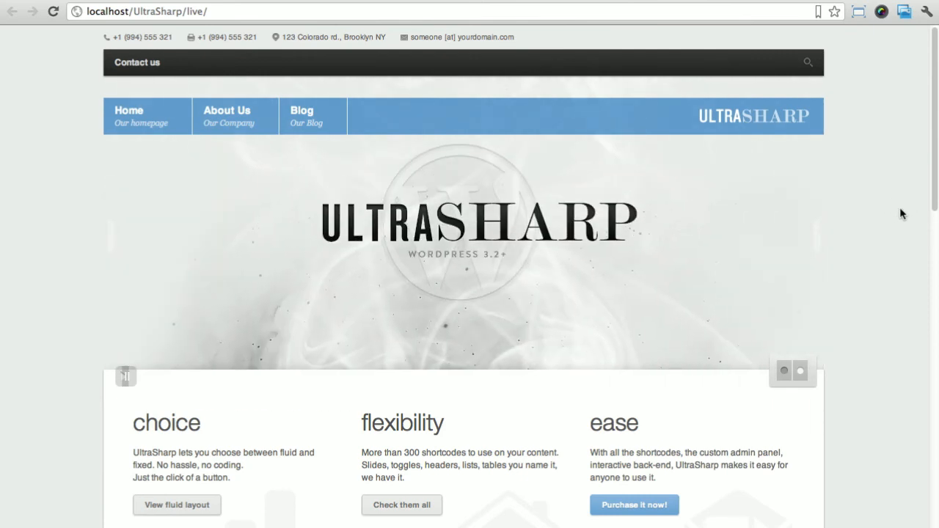
mouse_move(453, 147)
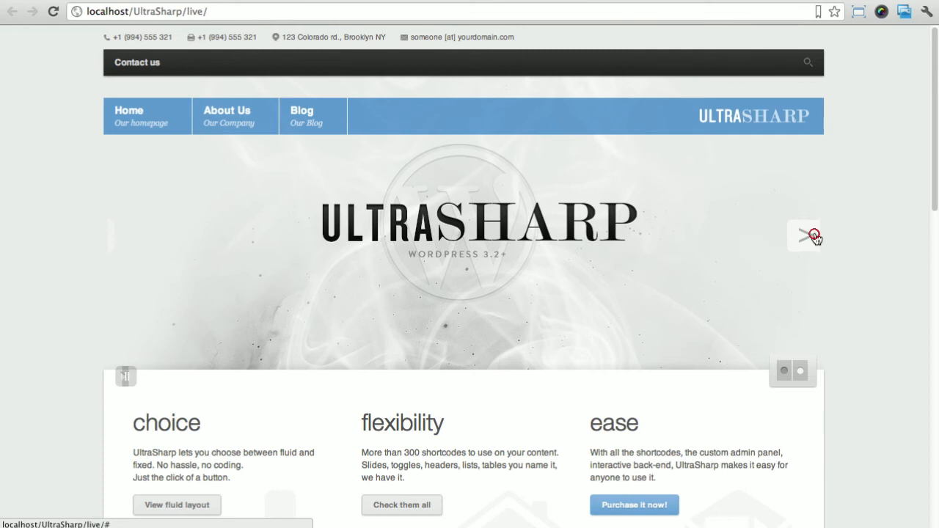
left_click(806, 235)
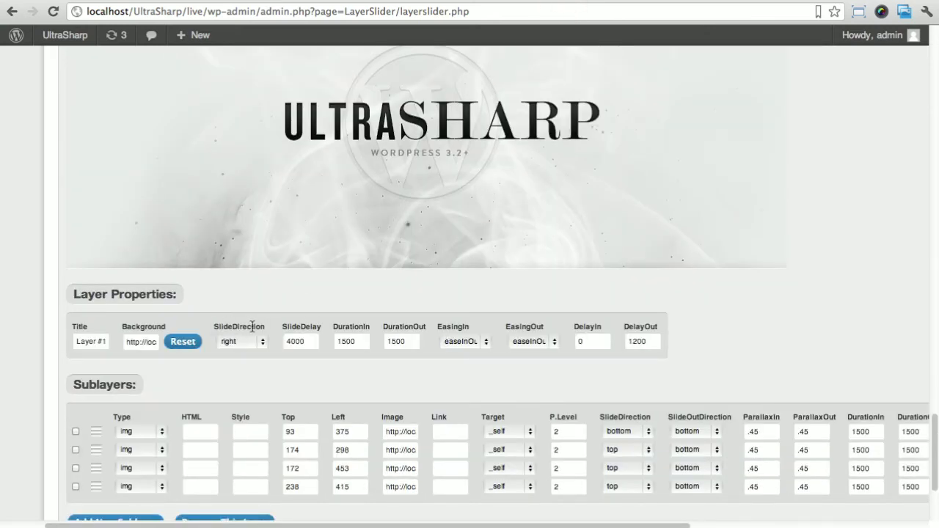
Set Layer #1 to slide in from the bottom, save the slider, and reload the live site
left_click(242, 341)
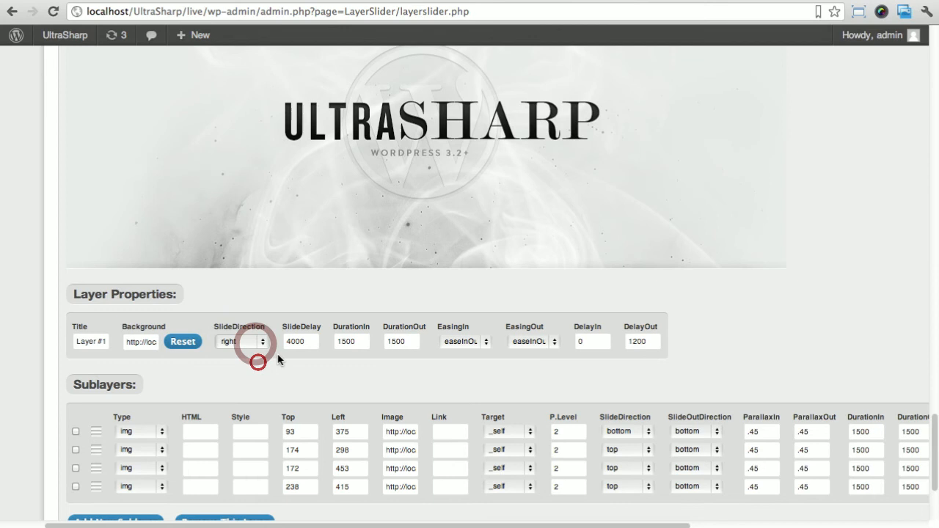
left_click(242, 341)
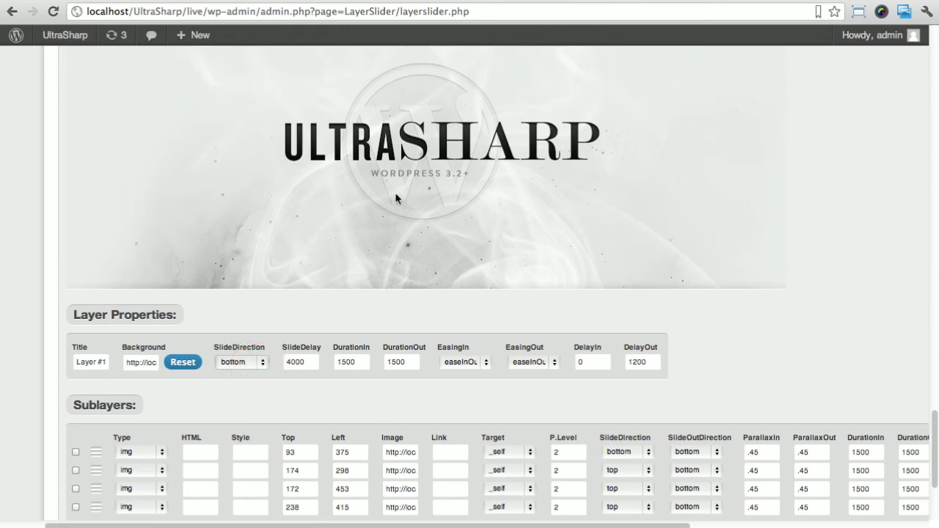
scroll("down", 3)
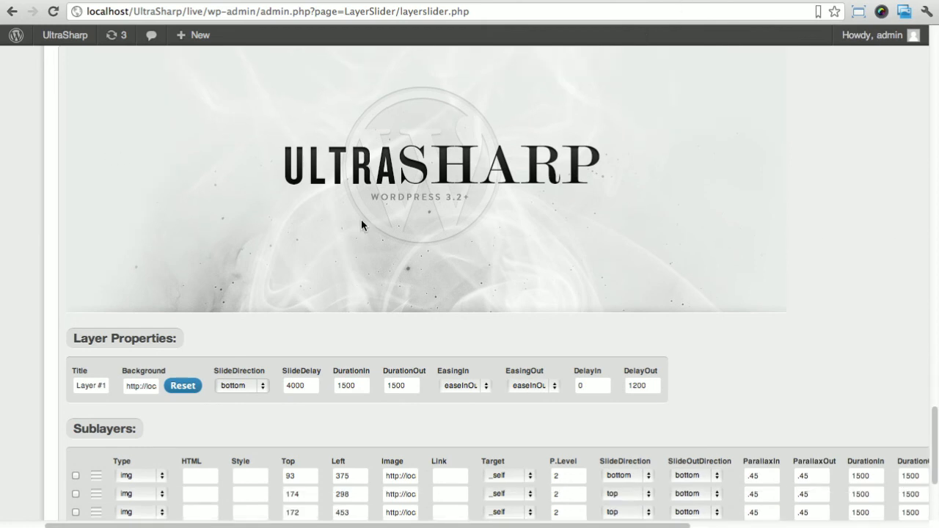
left_click(94, 447)
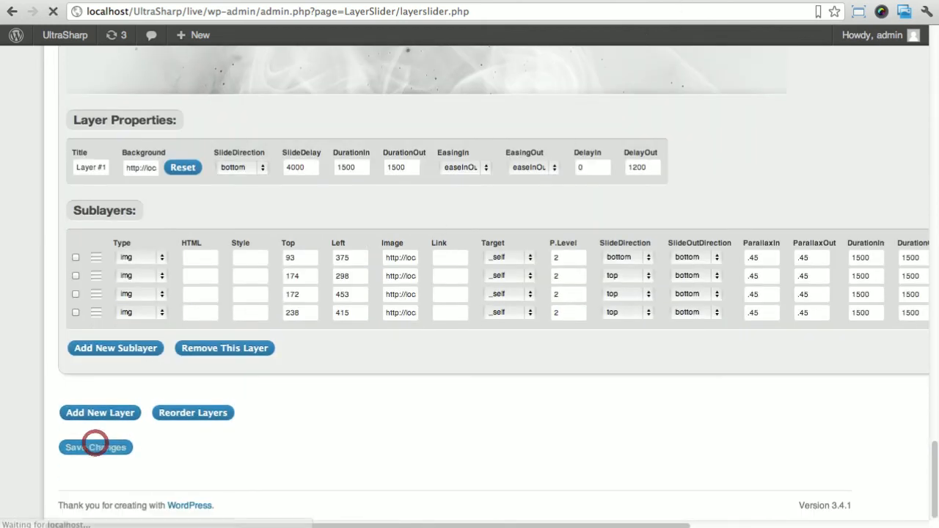
left_click(95, 447)
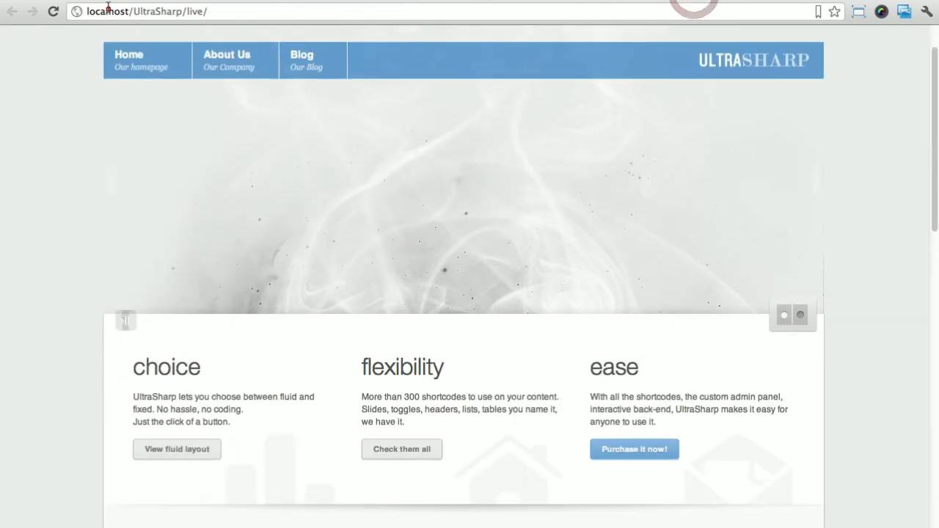
Advance the live ULTRASHARP slider twice to watch the new transitions
scroll("up", 3)
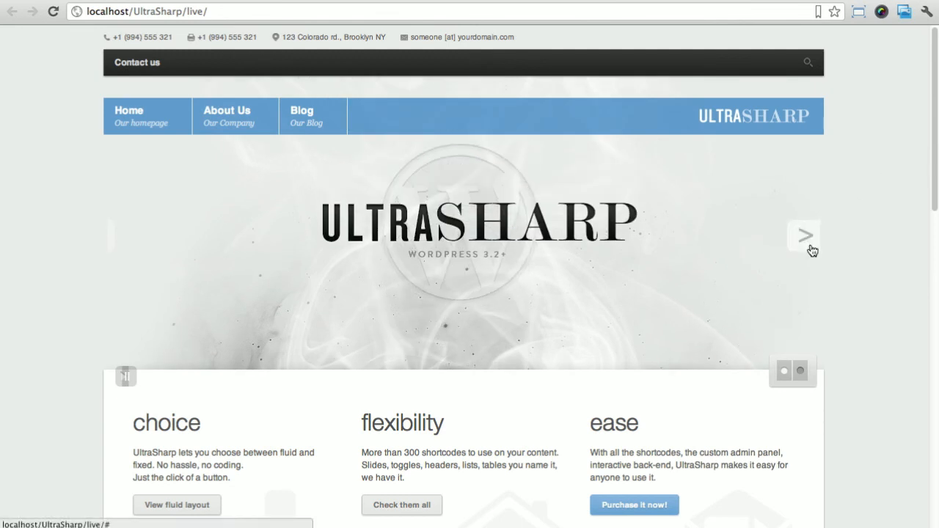
left_click(805, 235)
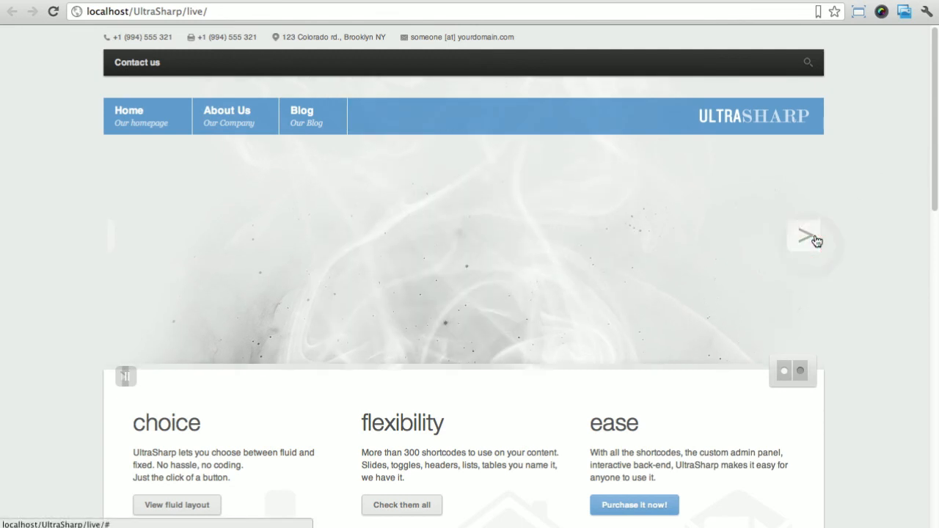
left_click(806, 236)
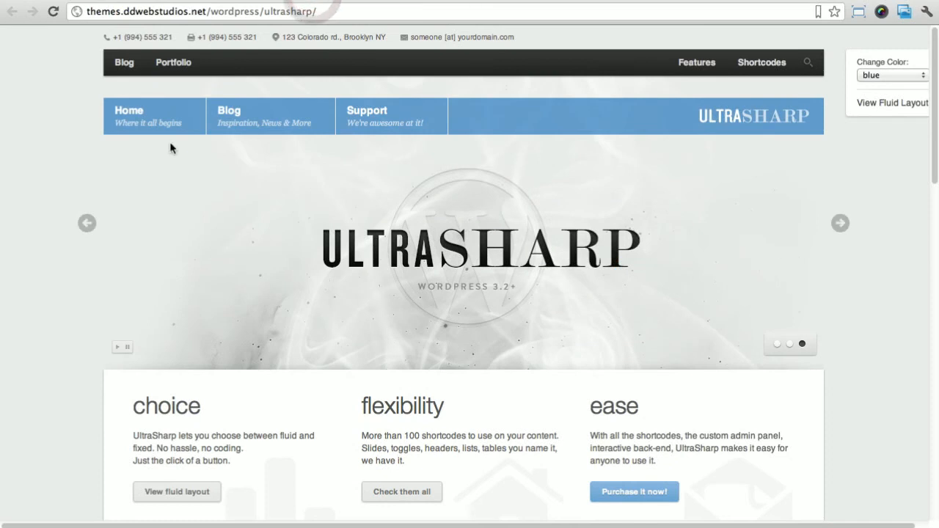
mouse_move(791, 216)
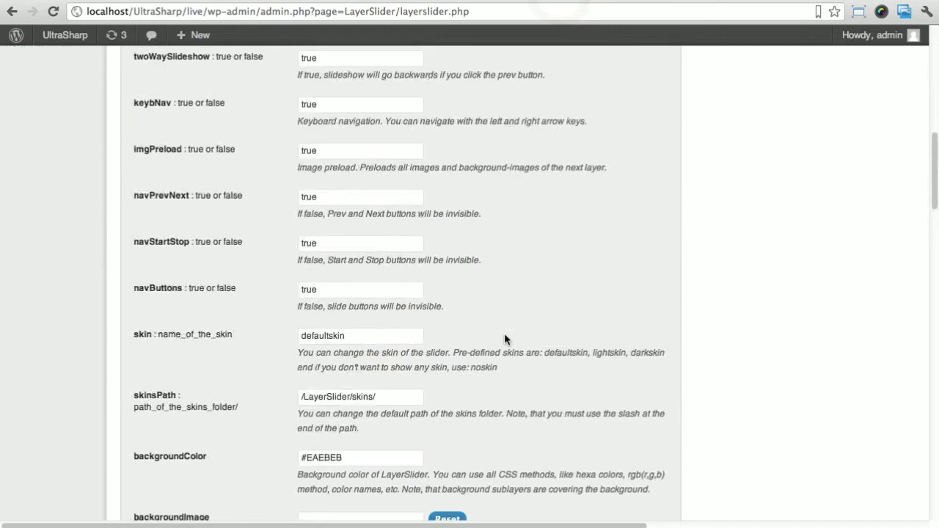
scroll("down", 3)
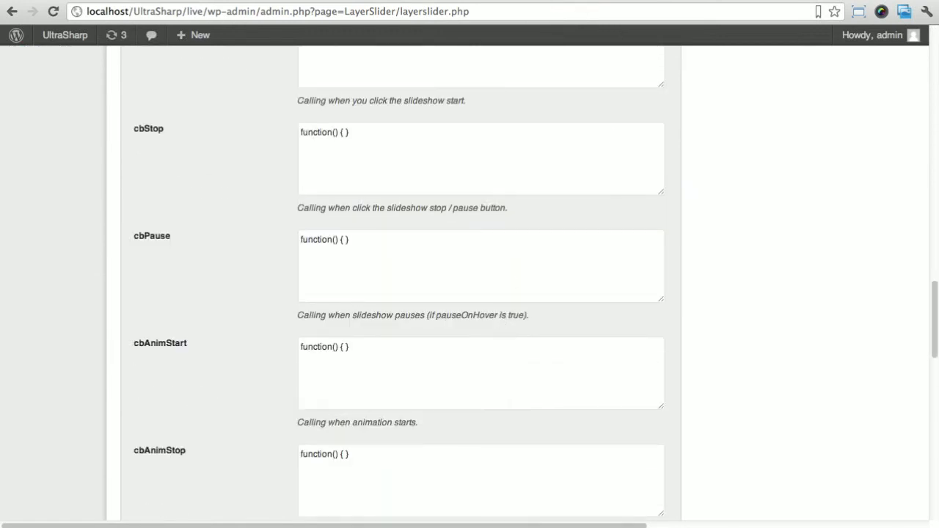
scroll("down", 3)
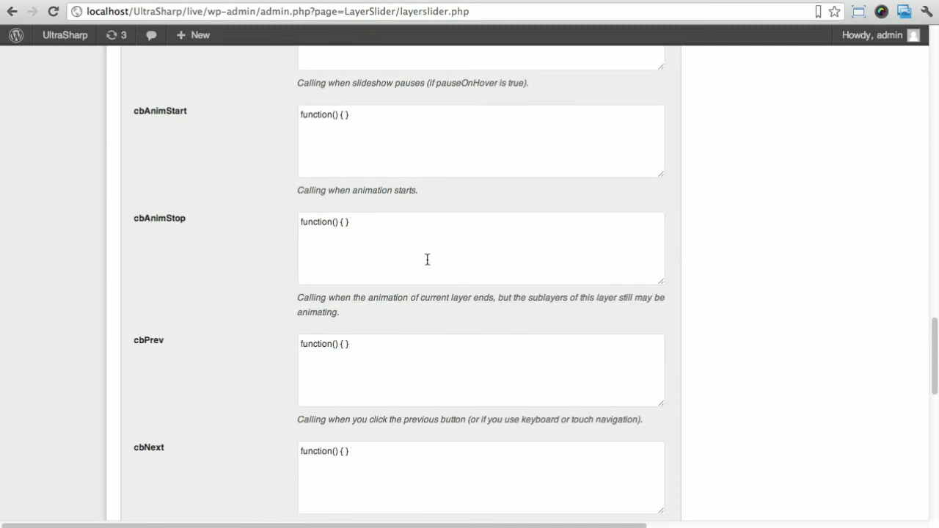
mouse_move(476, 208)
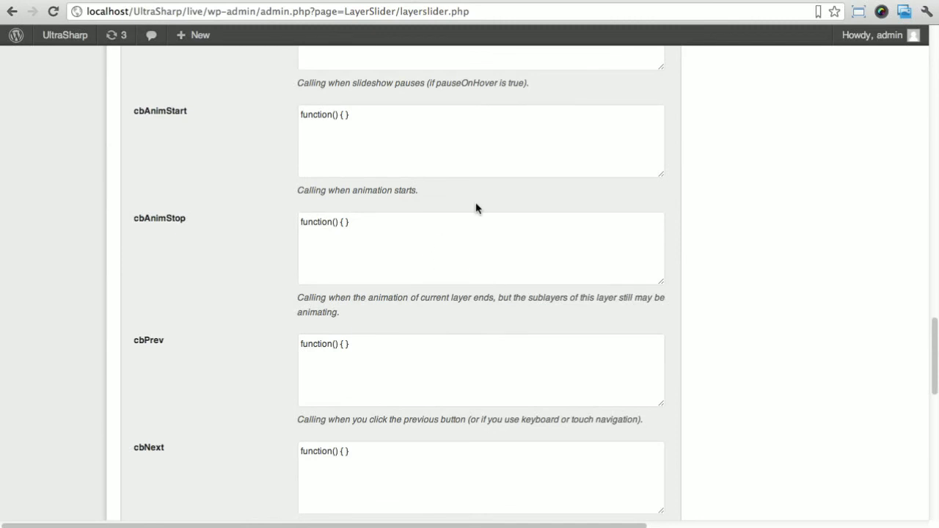
scroll("down", 3)
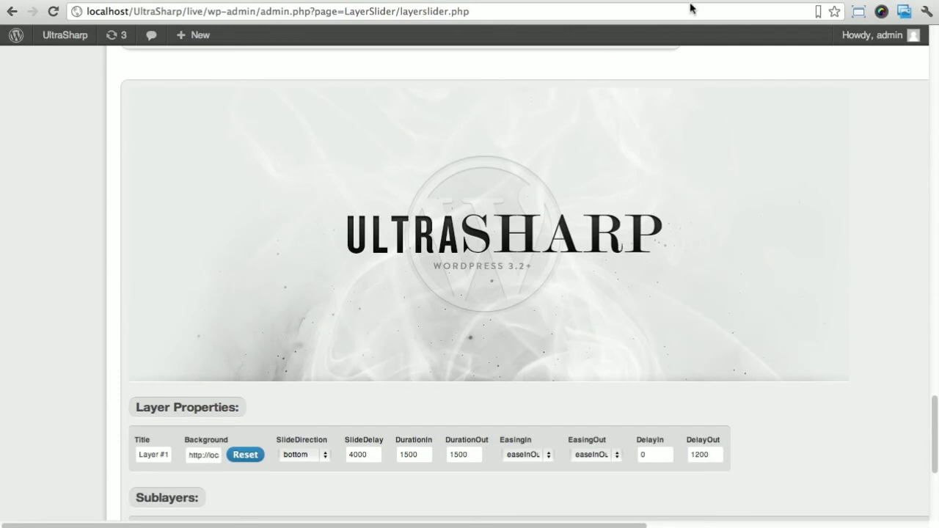
mouse_move(694, 5)
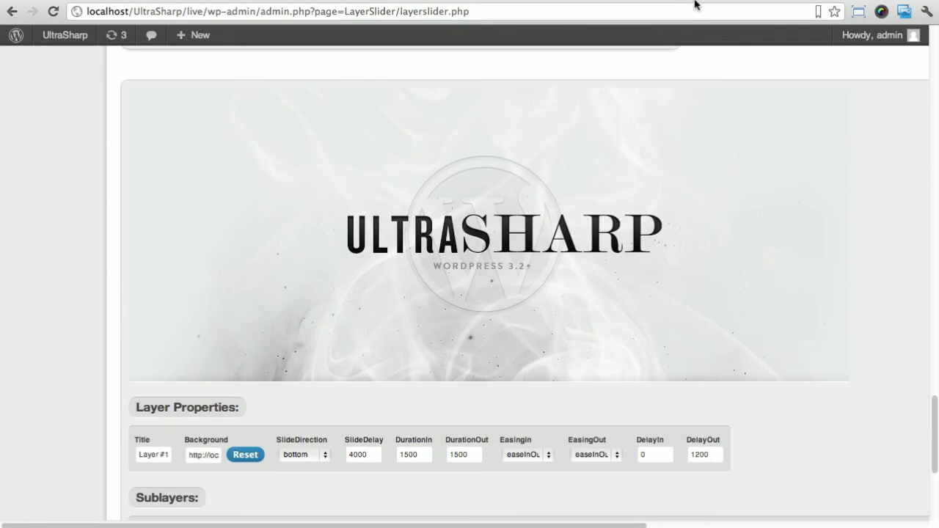